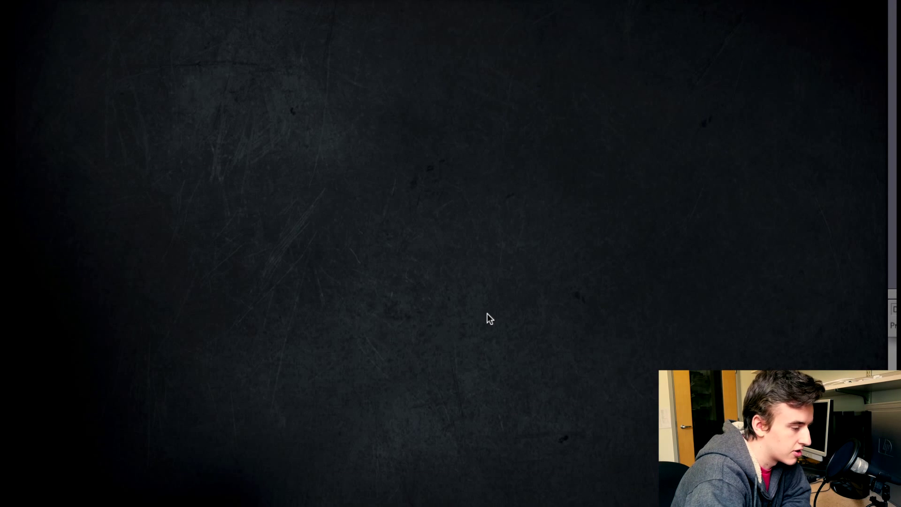
mouse_move(512, 337)
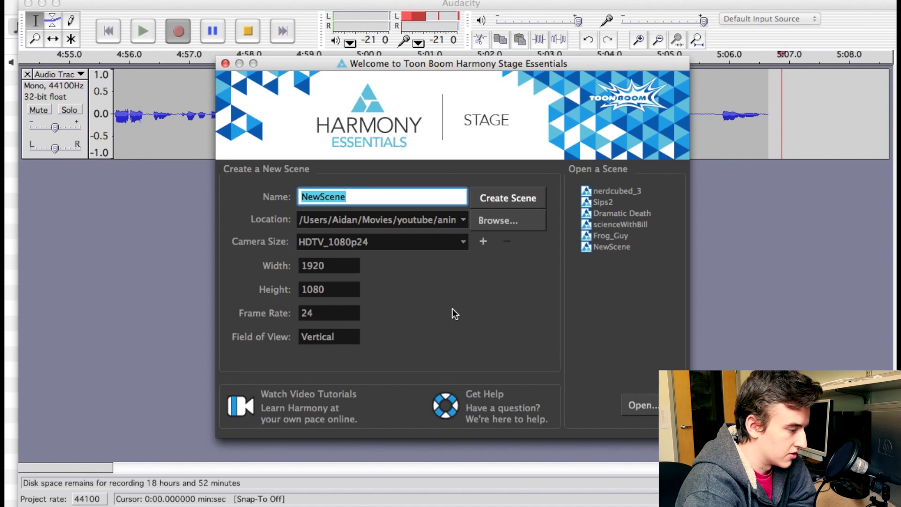
Keep the name NewScene with the HDTV_1080p24 camera and create the scene
left_click(372, 196)
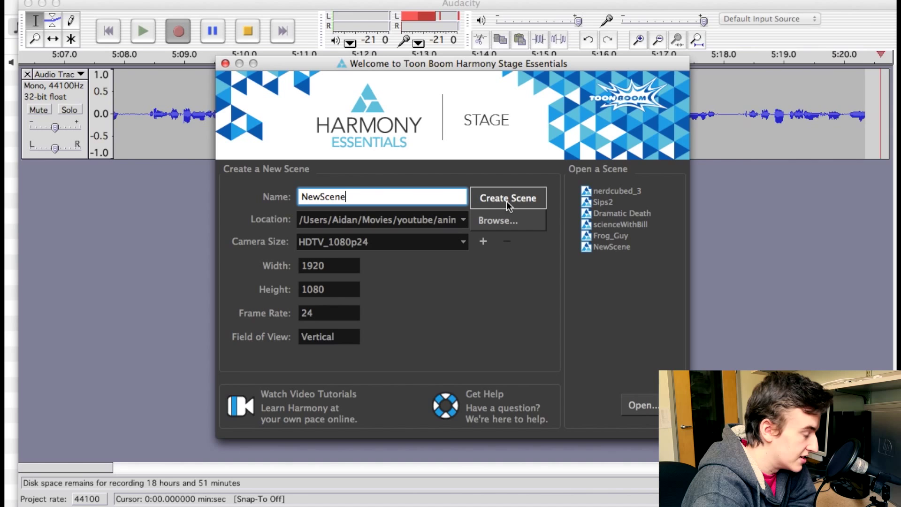
left_click(507, 198)
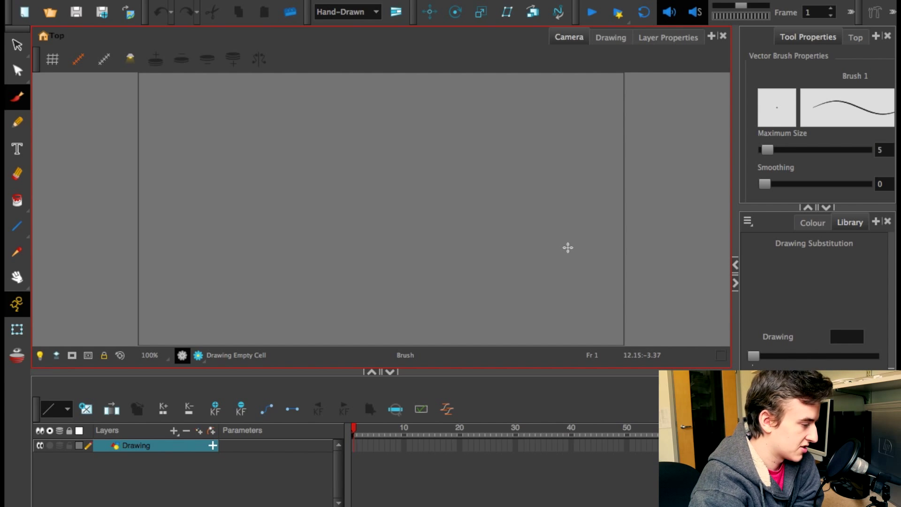
mouse_move(556, 209)
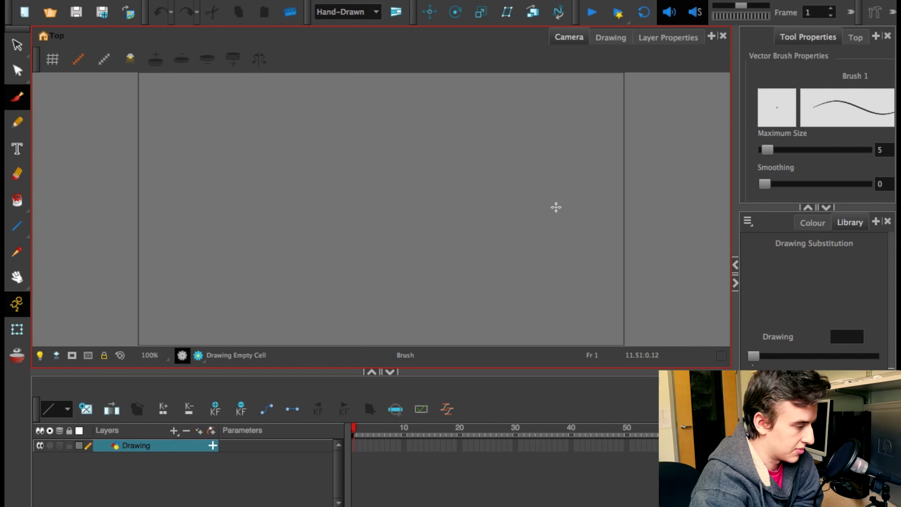
mouse_move(495, 192)
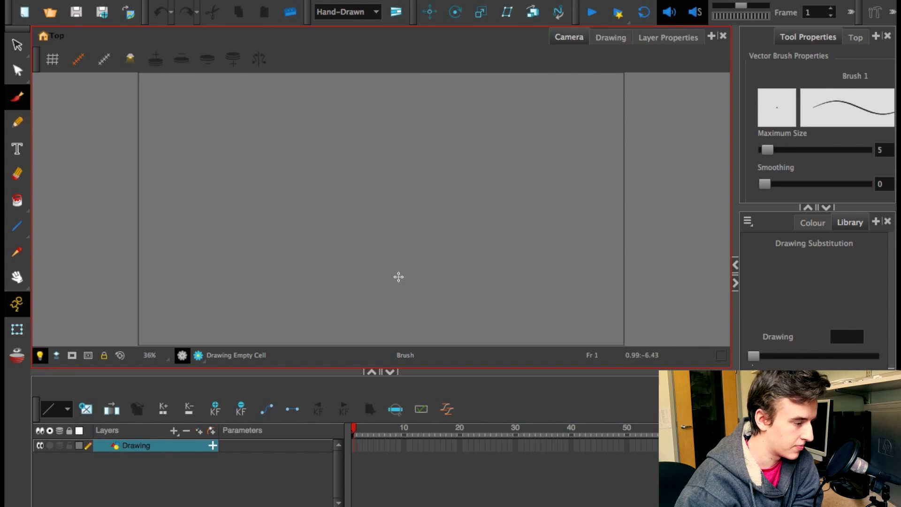
mouse_move(421, 278)
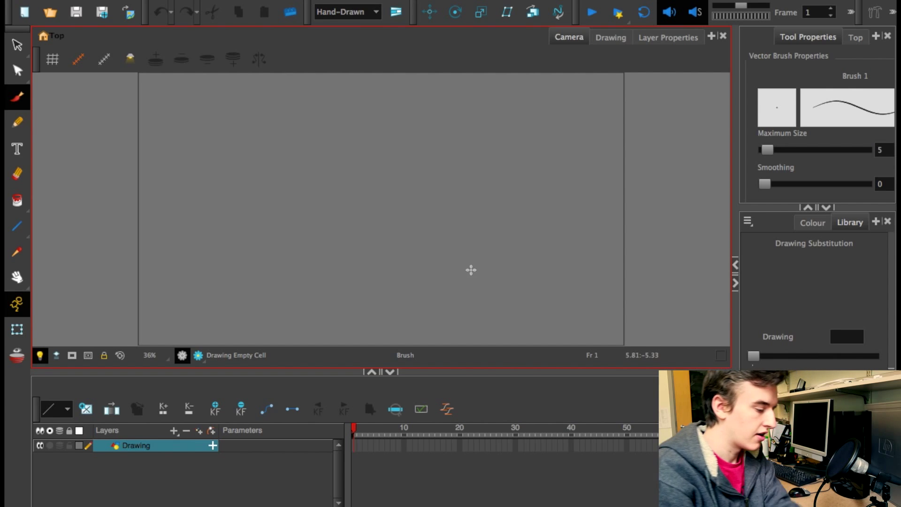
Zoom the Camera view out to about 32% so the full stage frame fits
scroll("down", 3)
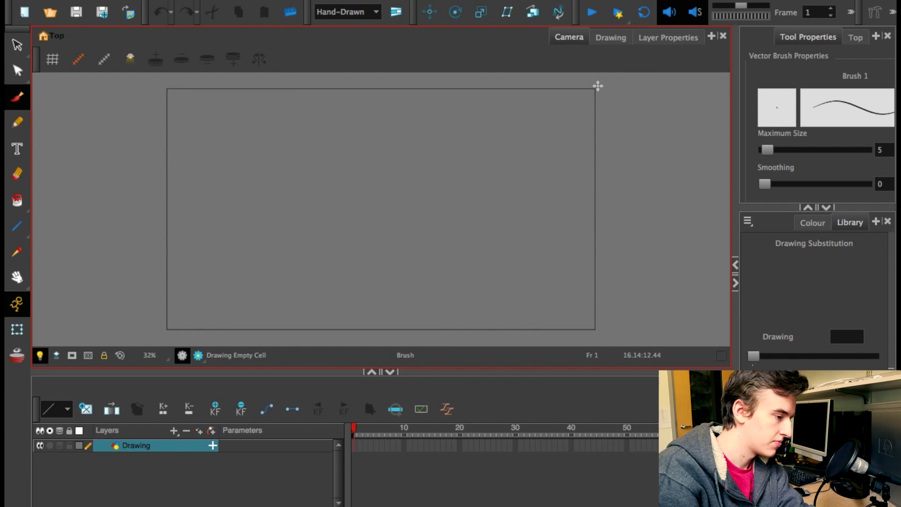
mouse_move(260, 329)
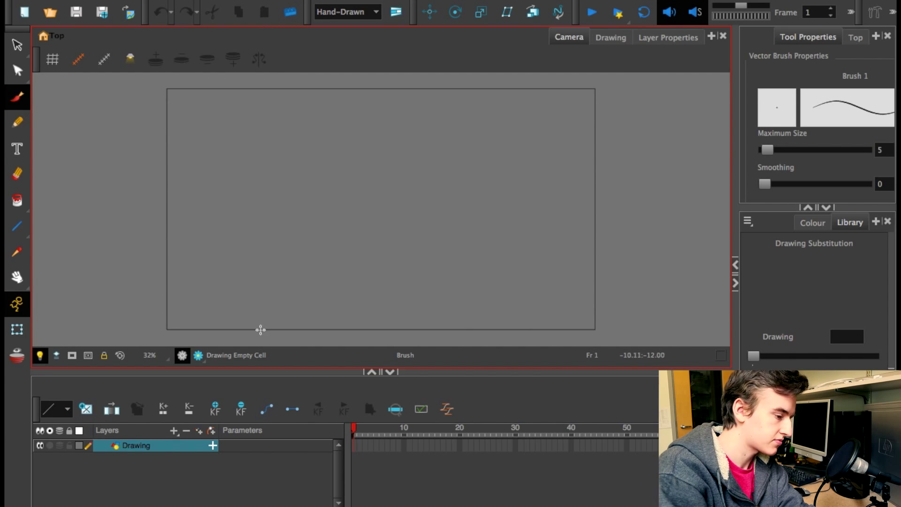
mouse_move(571, 150)
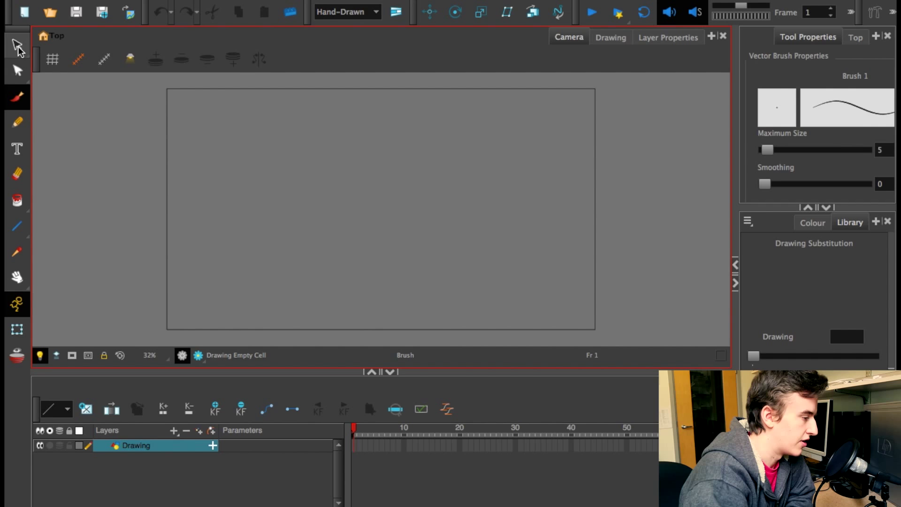
Try the Contour Editor, Brush, Eraser, Line and Dropper tools, then settle on the Brush
left_click(17, 97)
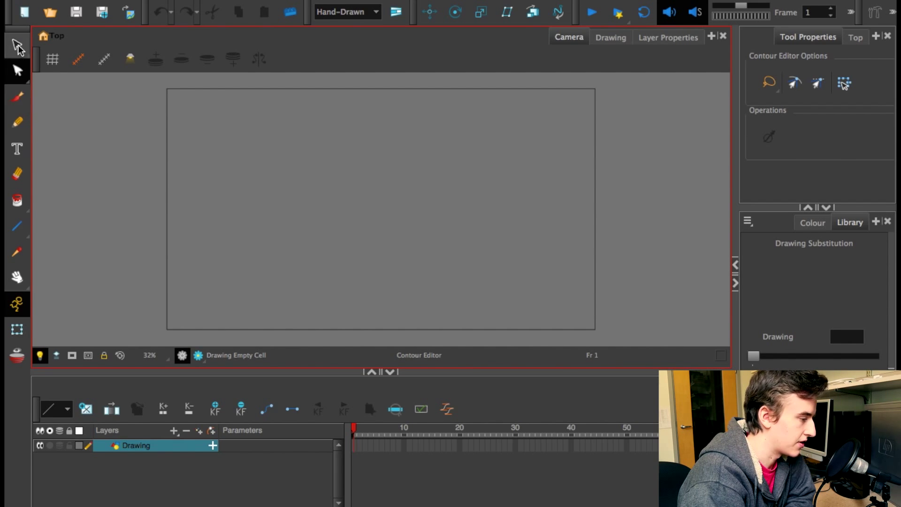
left_click(17, 98)
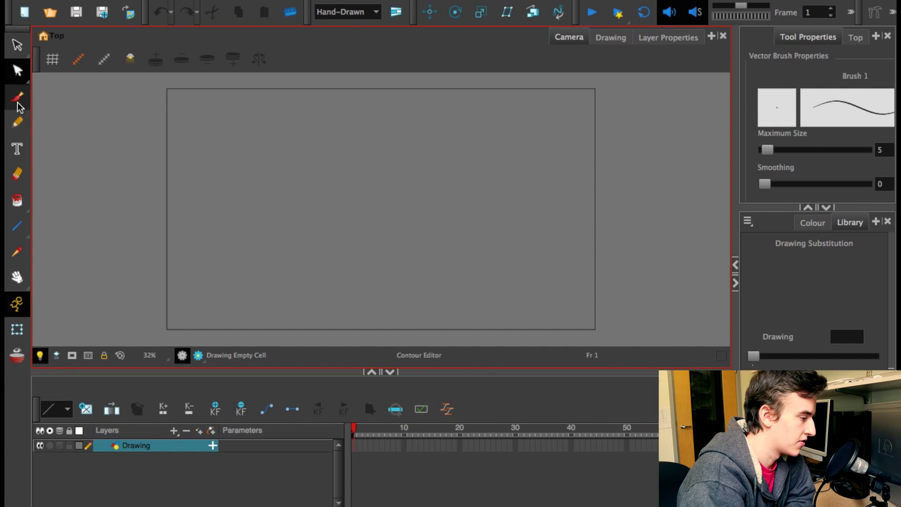
left_click(17, 122)
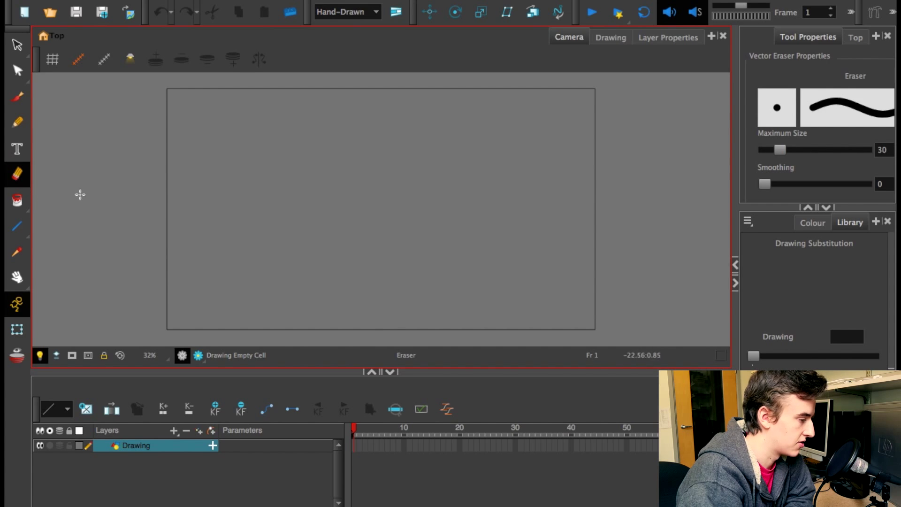
left_click(17, 200)
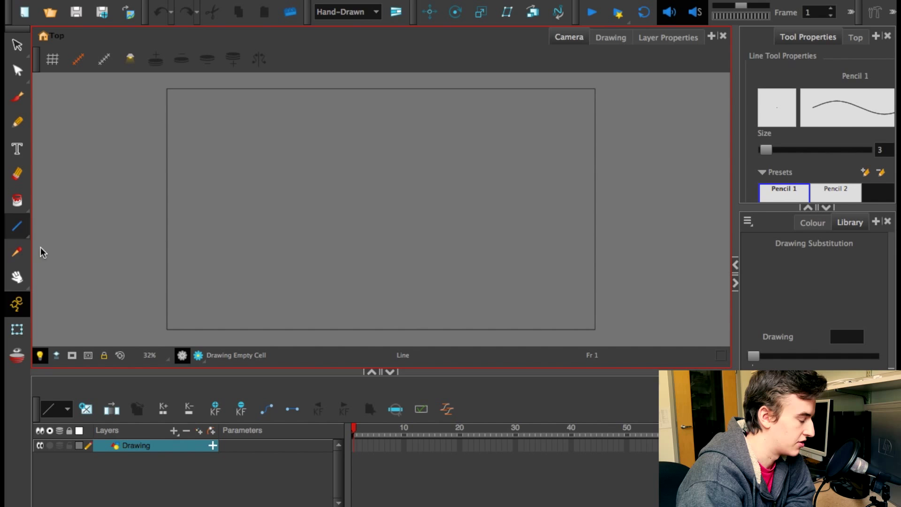
left_click(17, 251)
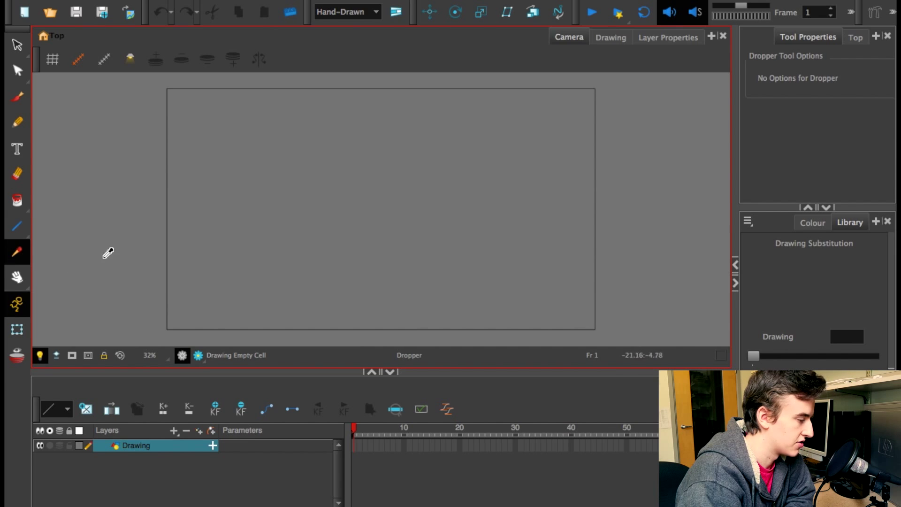
mouse_move(187, 223)
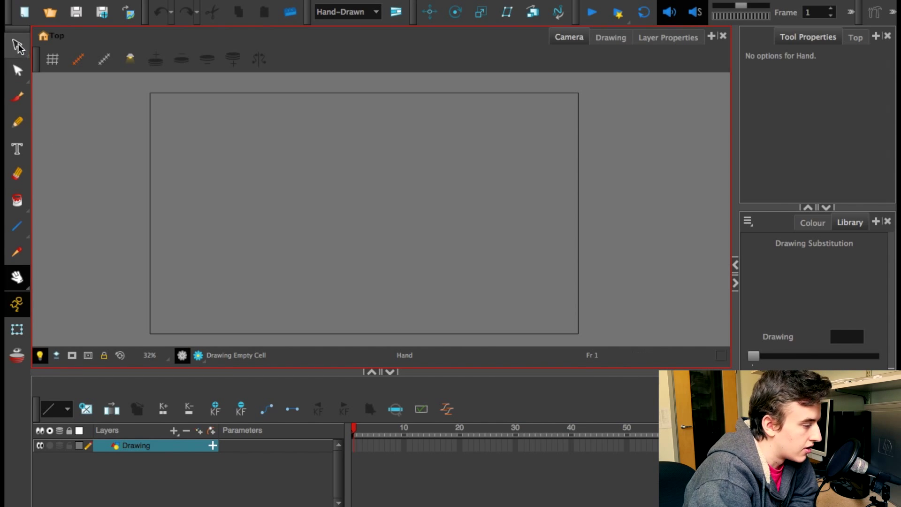
left_click(17, 44)
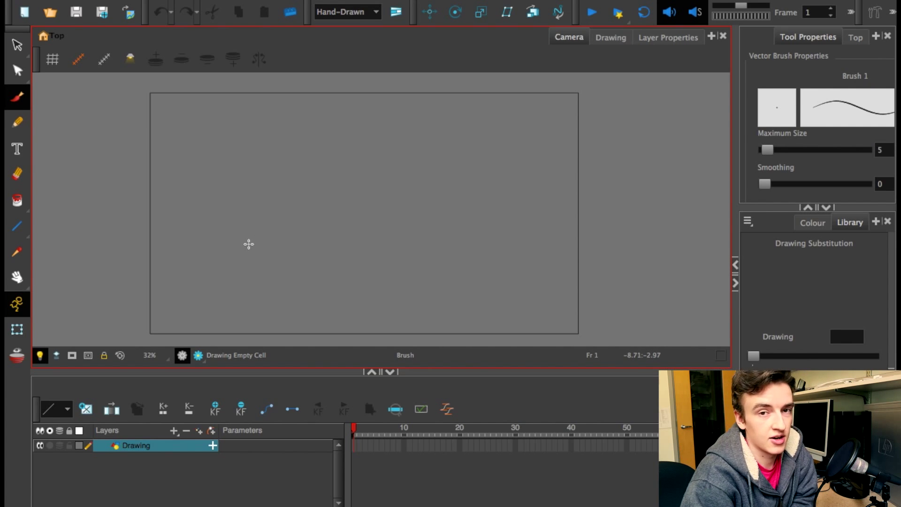
mouse_move(254, 227)
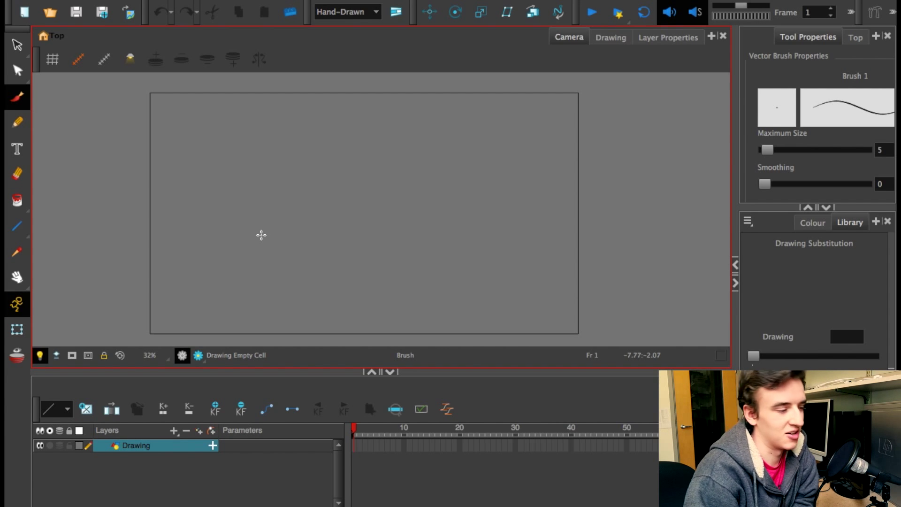
mouse_move(259, 203)
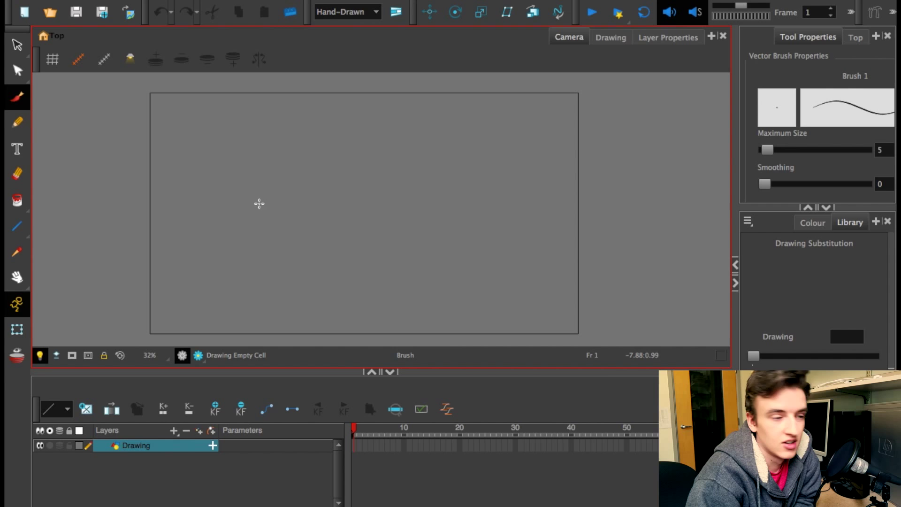
mouse_move(54, 148)
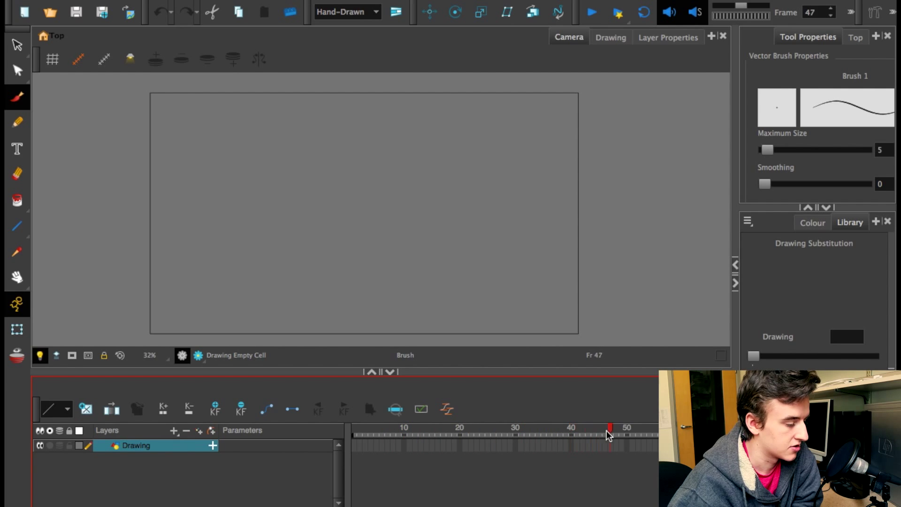
left_click(553, 435)
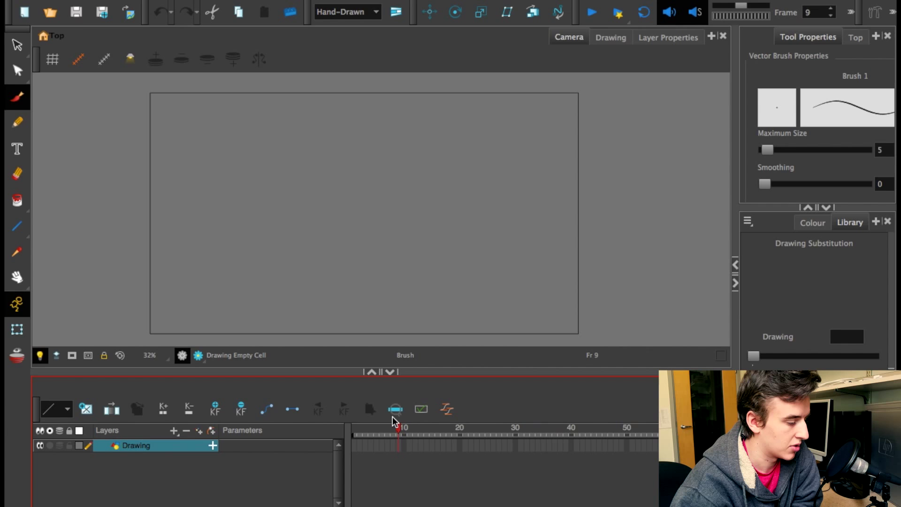
left_click(360, 437)
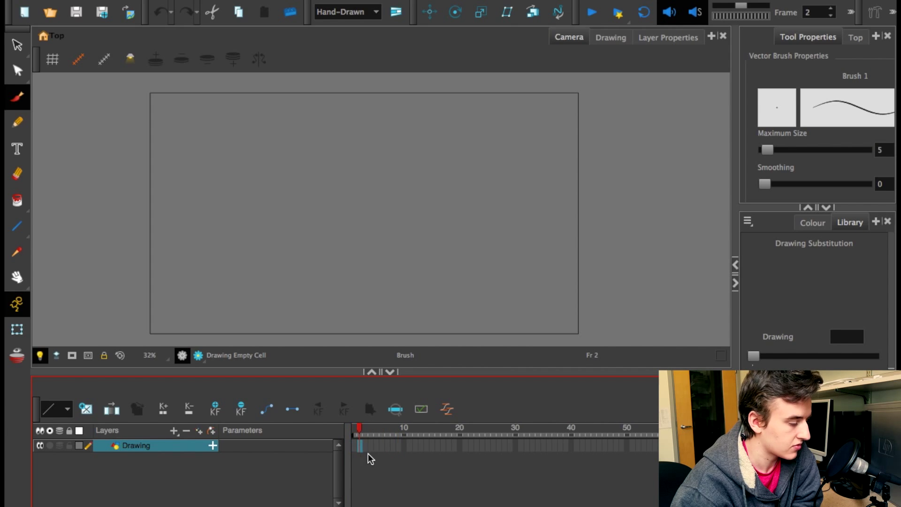
left_click(352, 430)
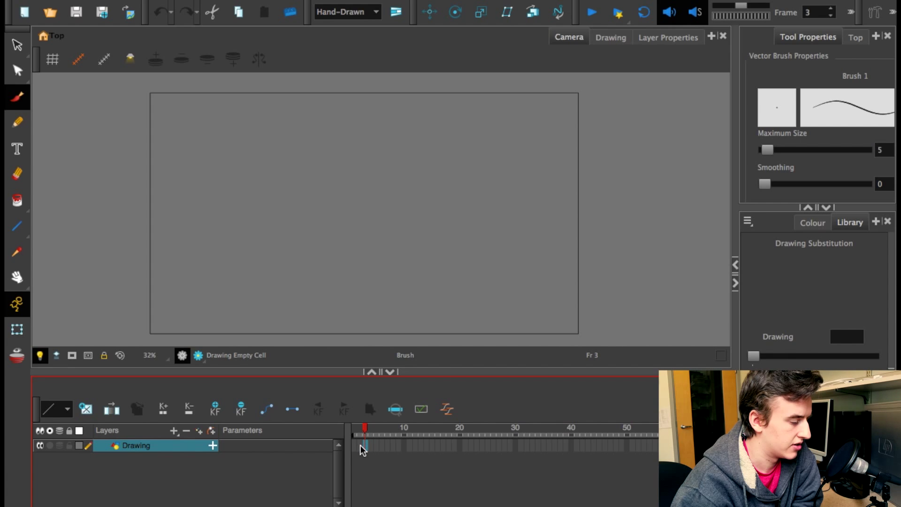
left_click(358, 428)
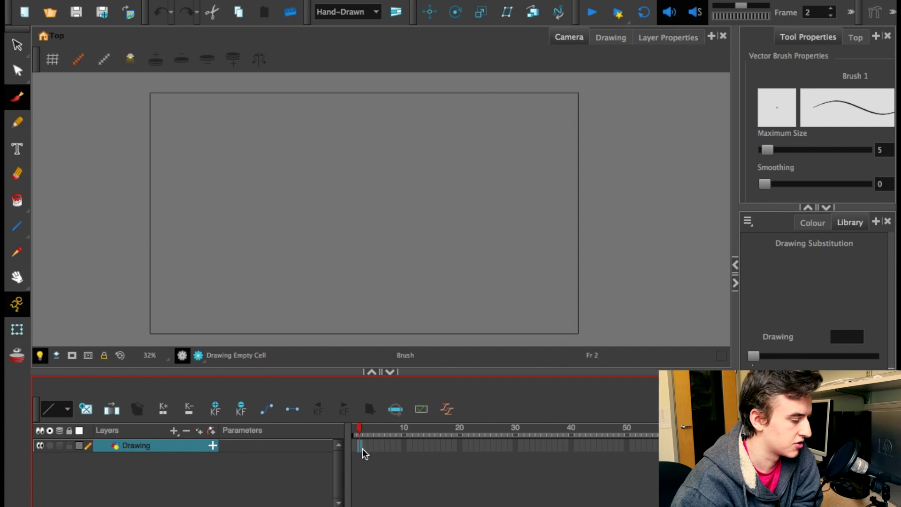
left_click(370, 428)
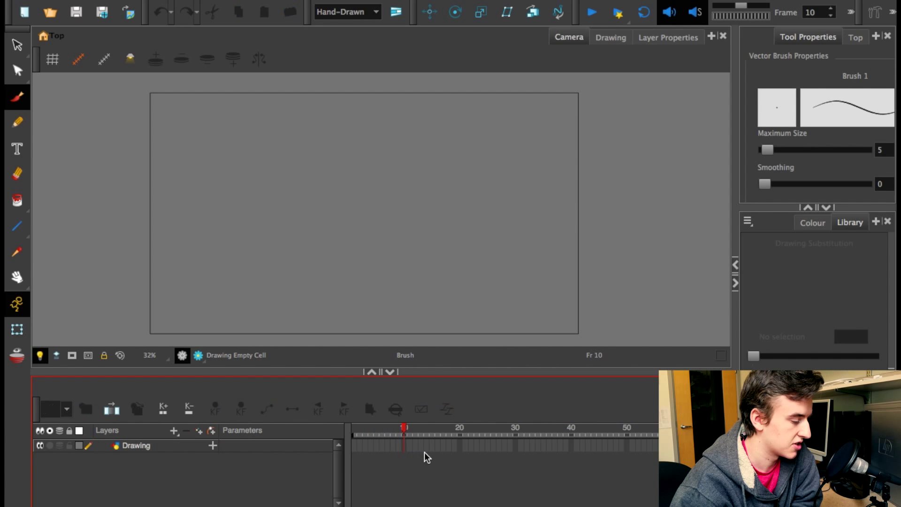
left_click(354, 428)
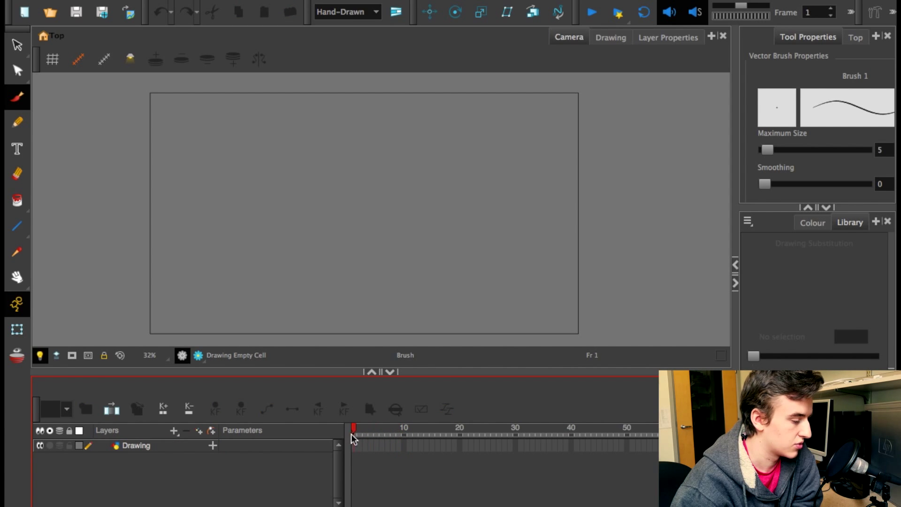
left_click_drag(353, 428, 491, 428)
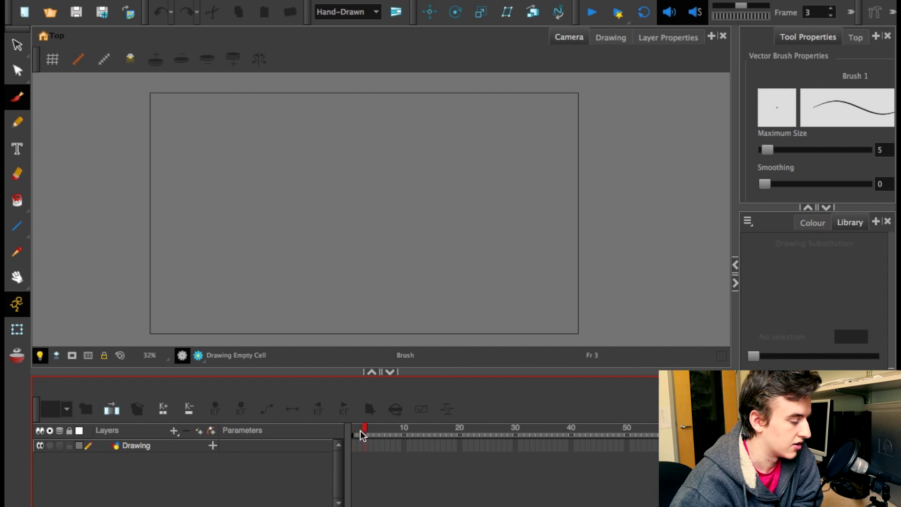
left_click(370, 432)
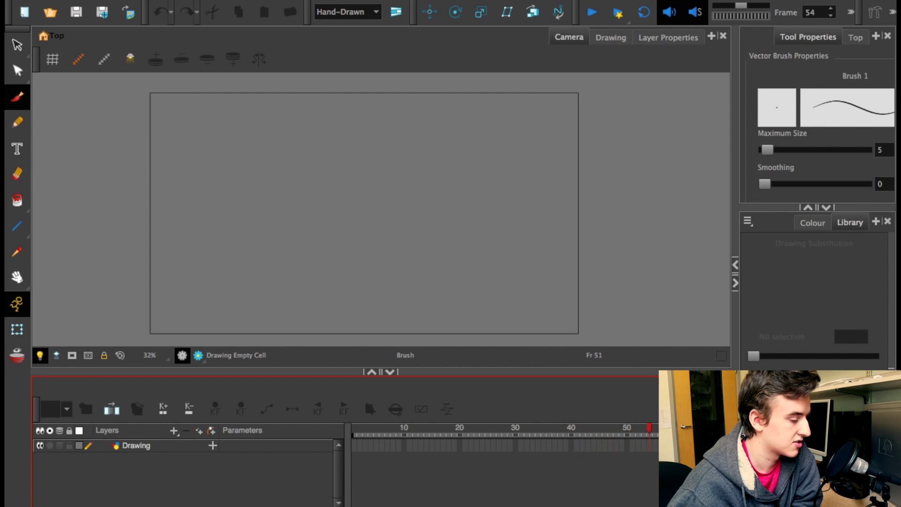
left_click(459, 433)
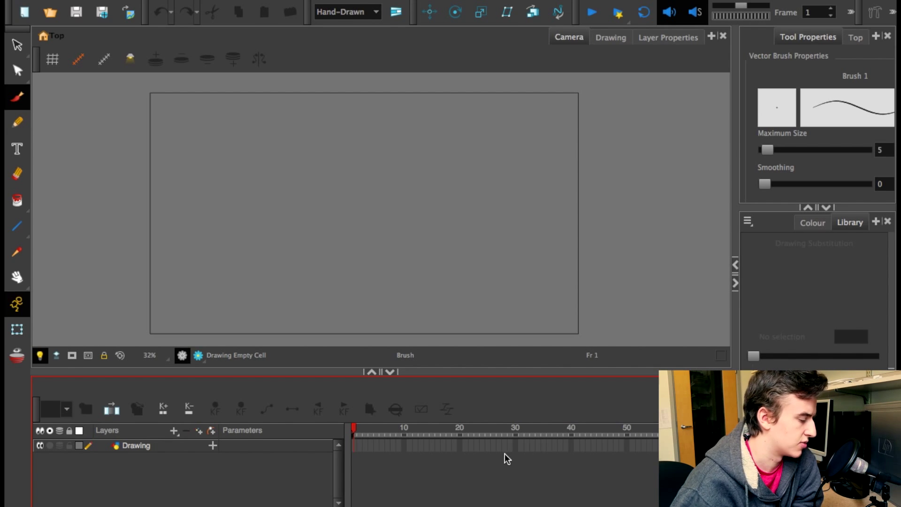
left_click(356, 428)
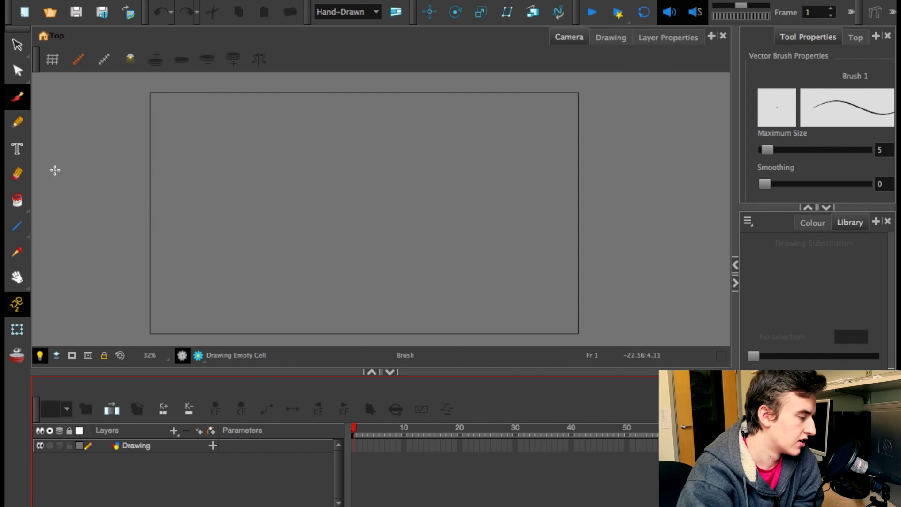
left_click(135, 445)
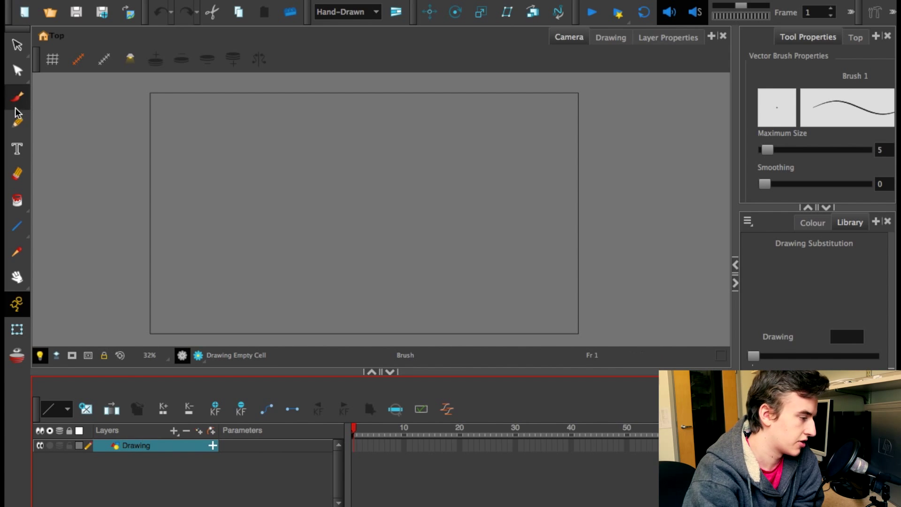
left_click_drag(313, 172, 436, 224)
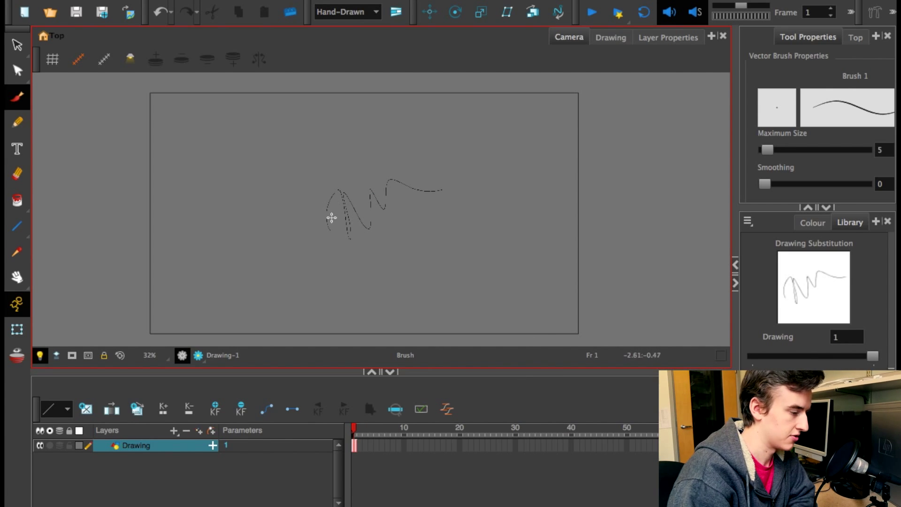
mouse_move(431, 244)
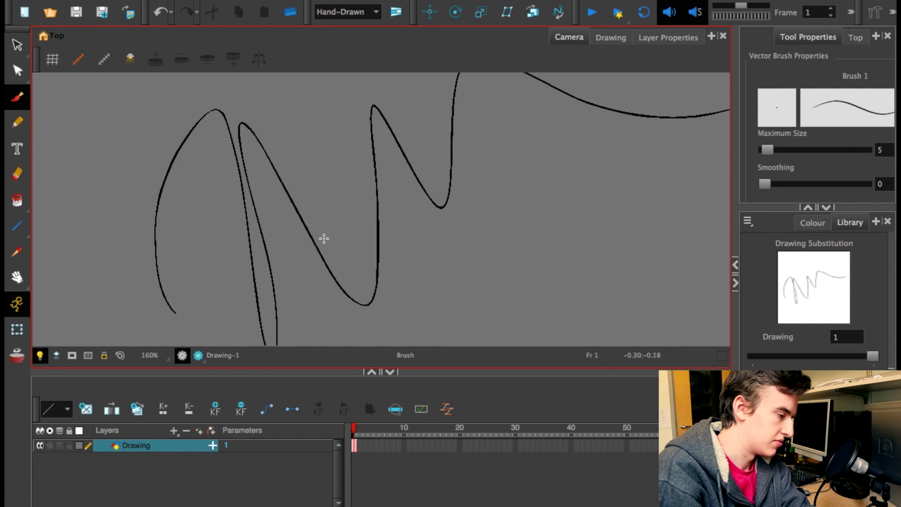
scroll("down", 3)
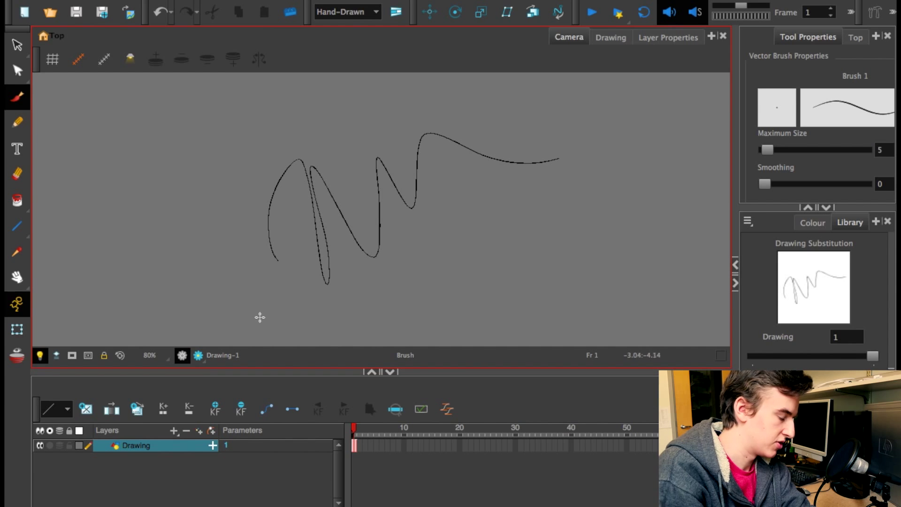
scroll("down", 3)
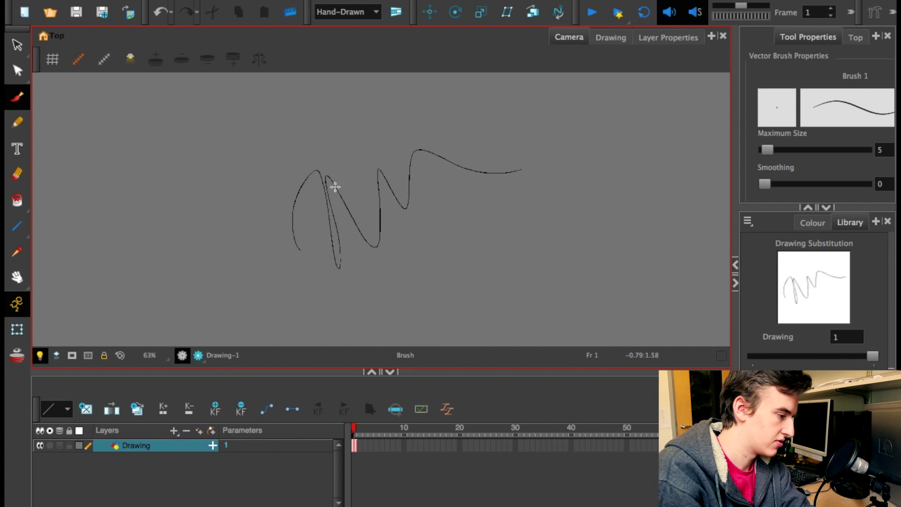
scroll("down", 3)
type("20")
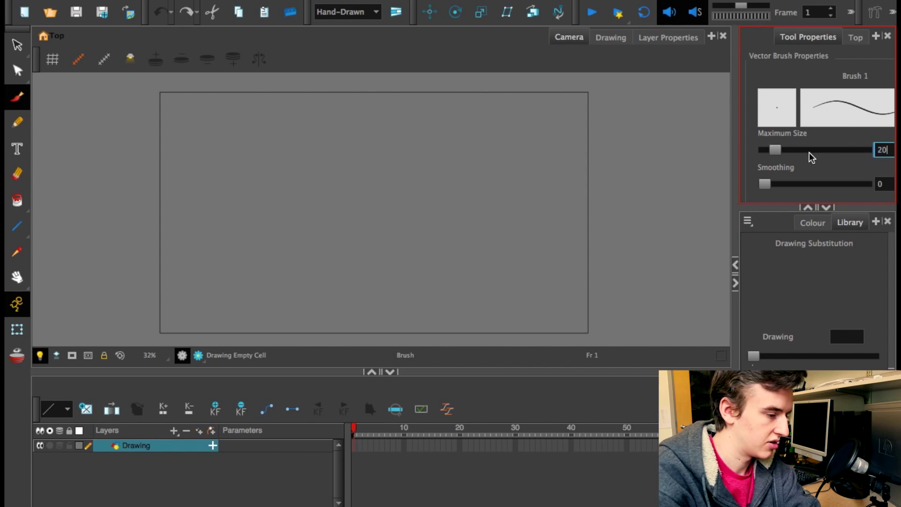
Raise the brush smoothing to 15 alongside the maximum size of 20
left_click_drag(388, 189, 416, 276)
type("15")
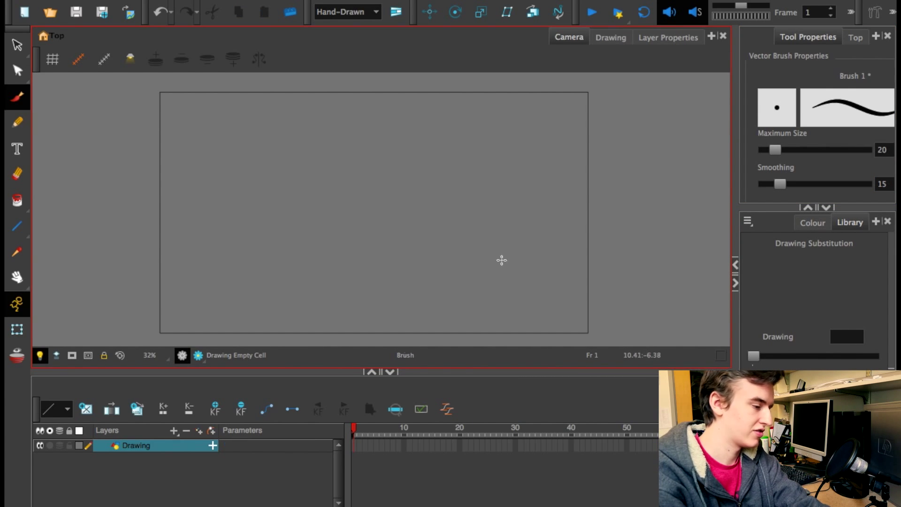
mouse_move(471, 268)
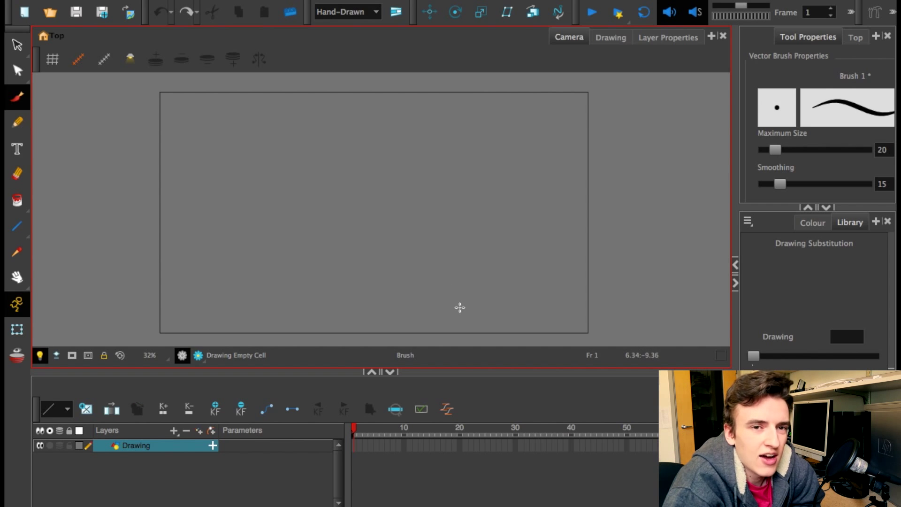
mouse_move(452, 322)
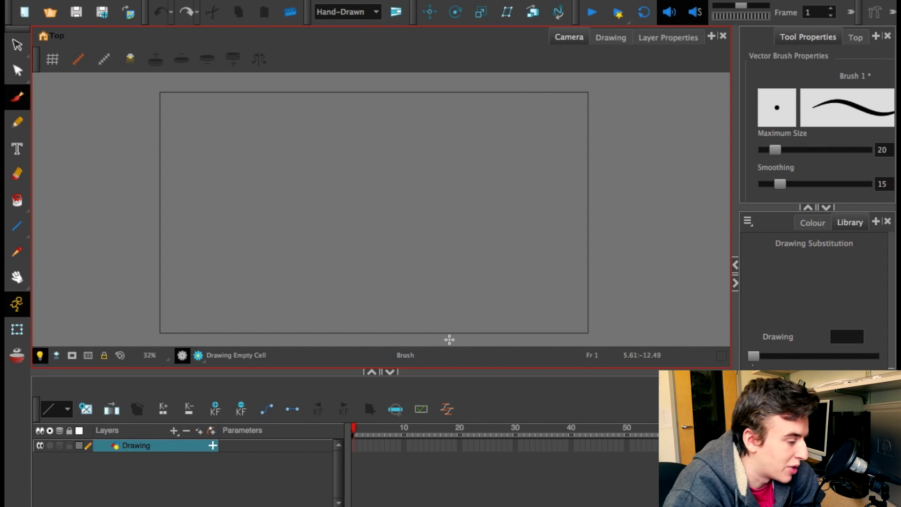
mouse_move(449, 353)
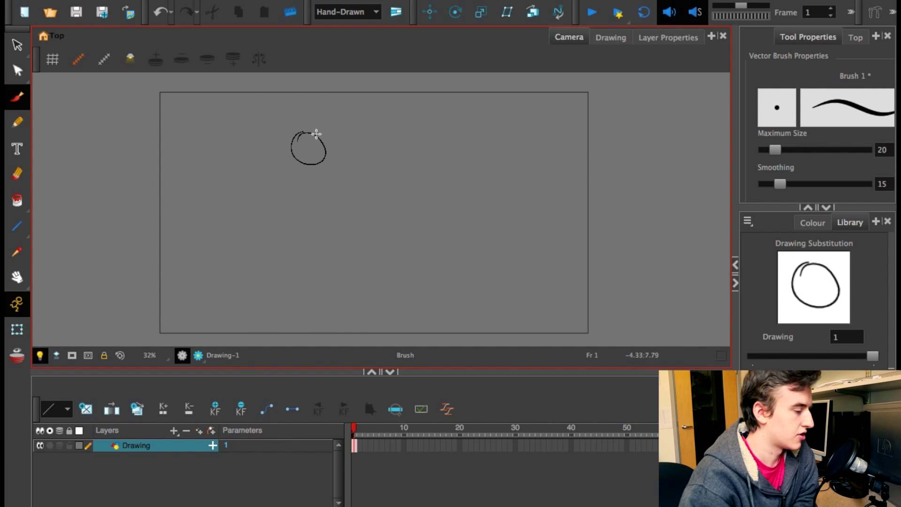
mouse_move(531, 202)
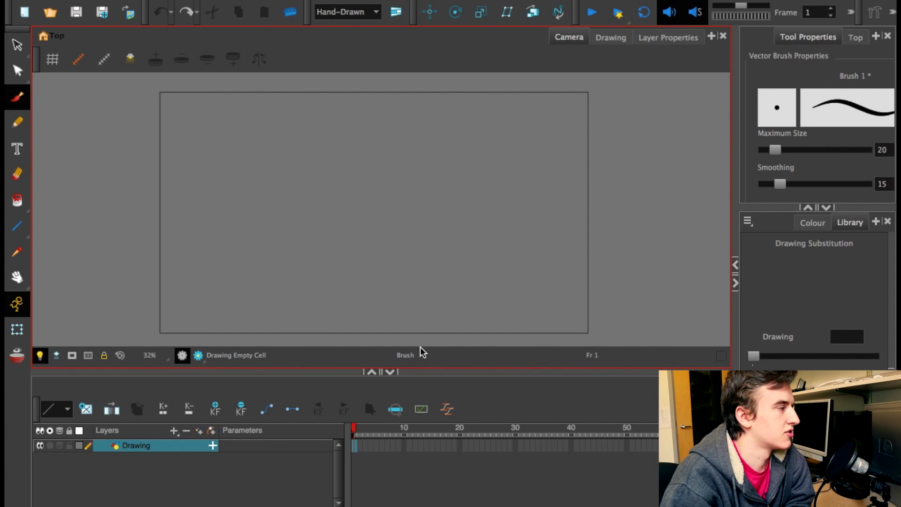
mouse_move(418, 363)
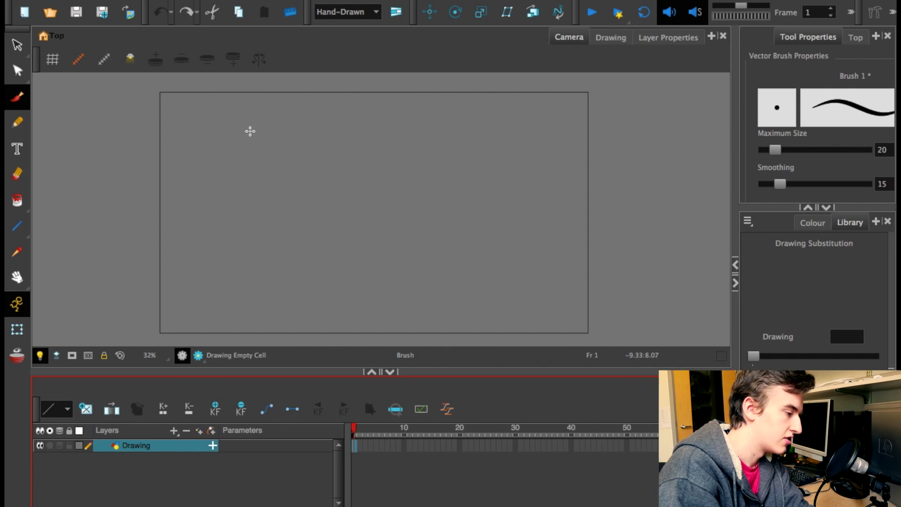
Draw the ball's small circle near the top left of frame 1
left_click_drag(259, 126, 260, 163)
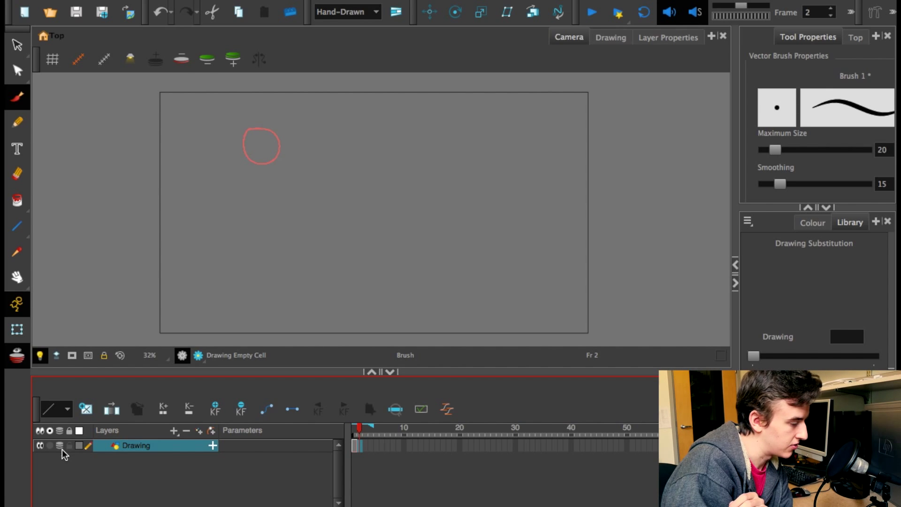
mouse_move(261, 187)
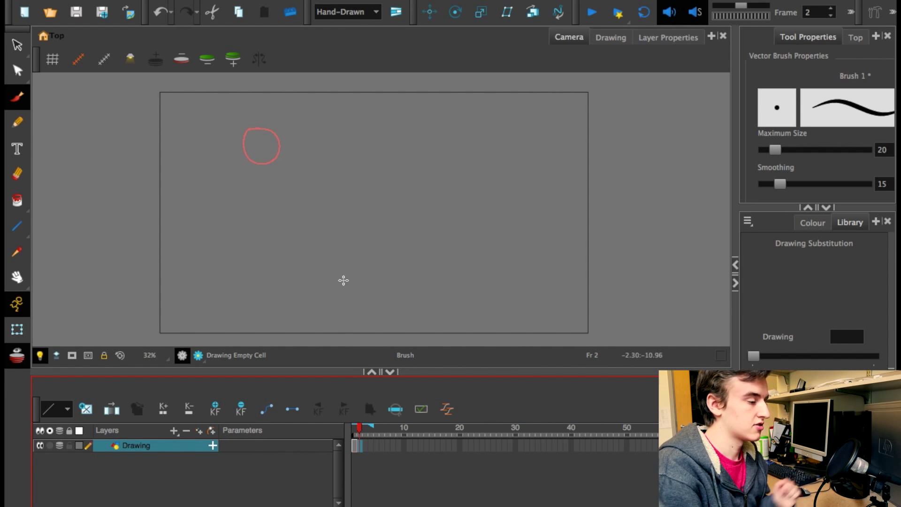
mouse_move(278, 132)
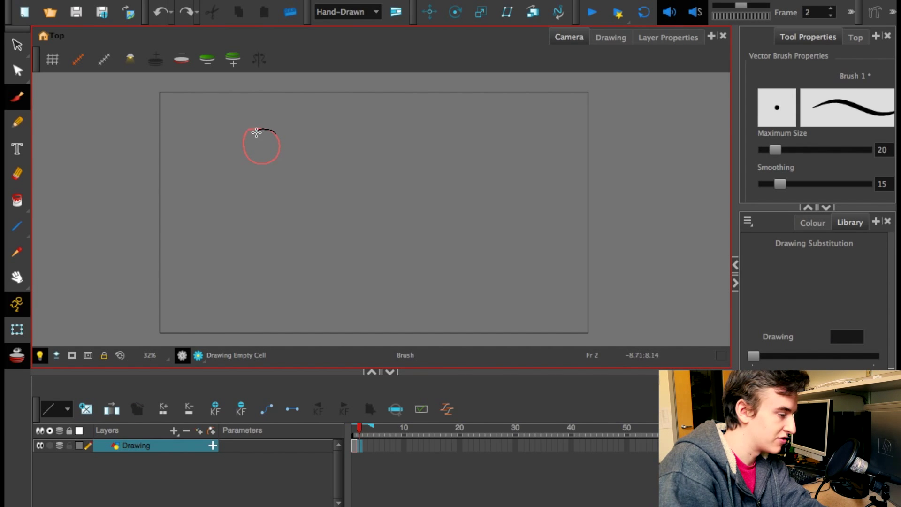
Draw frame 2's circle slightly lower and right of the onion skin, then compare frames 1 and 2
left_click_drag(256, 132, 284, 146)
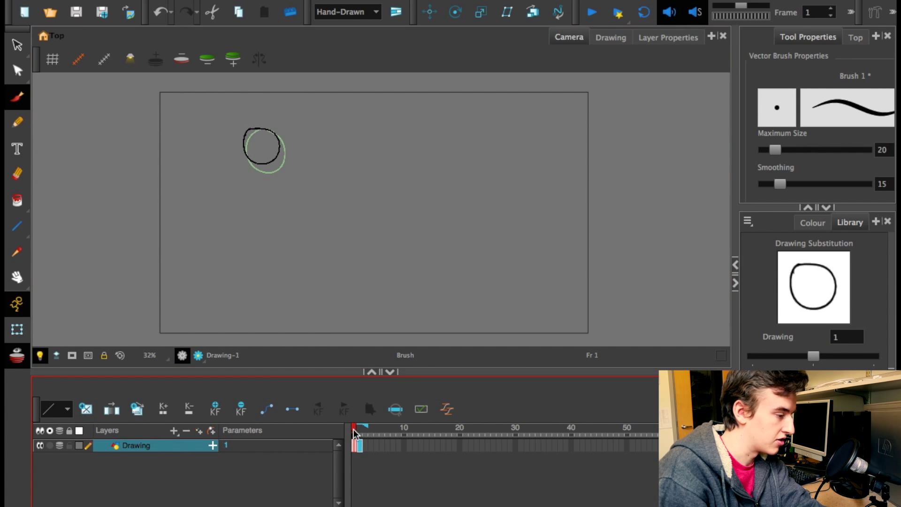
left_click(361, 428)
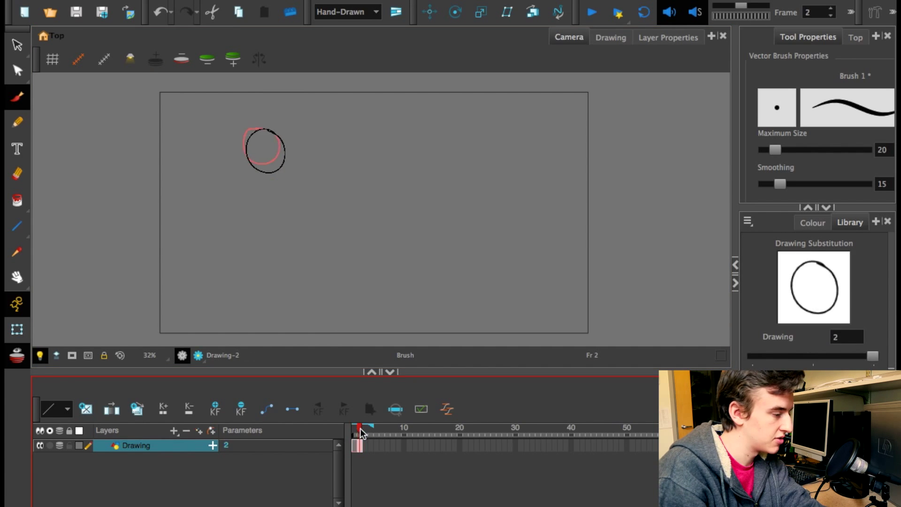
left_click(355, 427)
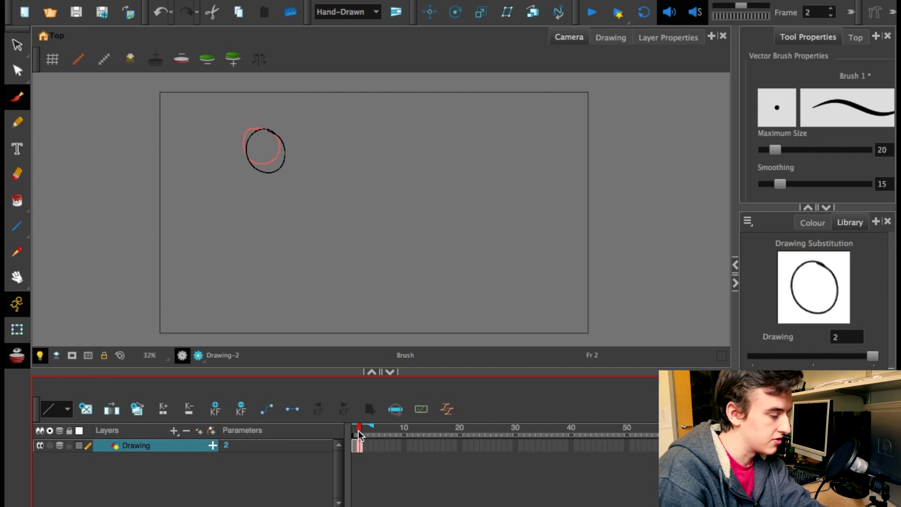
Draw the ball falling, stretching and squashing at the bottom across frames 3 to 10
left_click(363, 428)
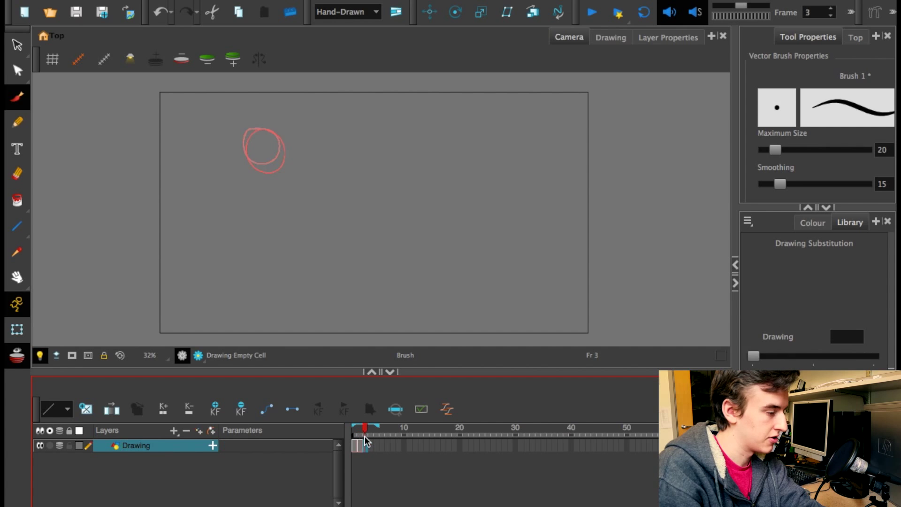
mouse_move(289, 152)
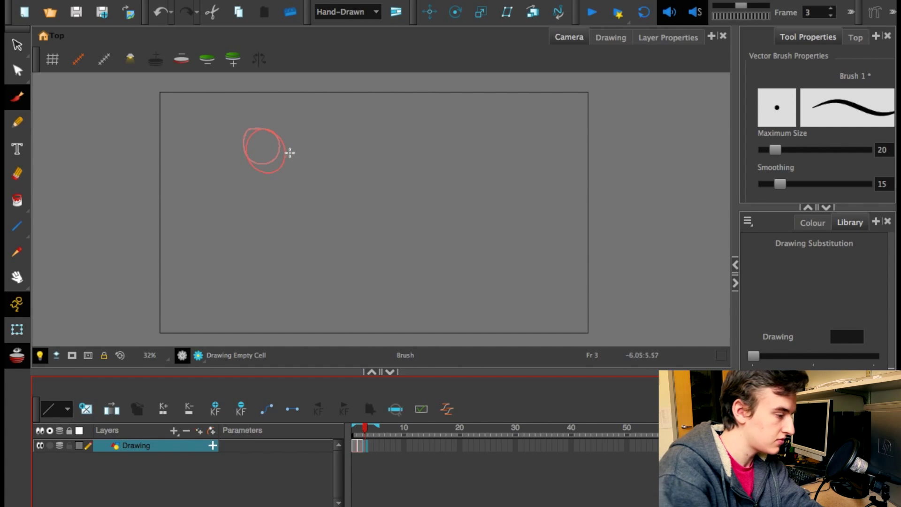
mouse_move(289, 154)
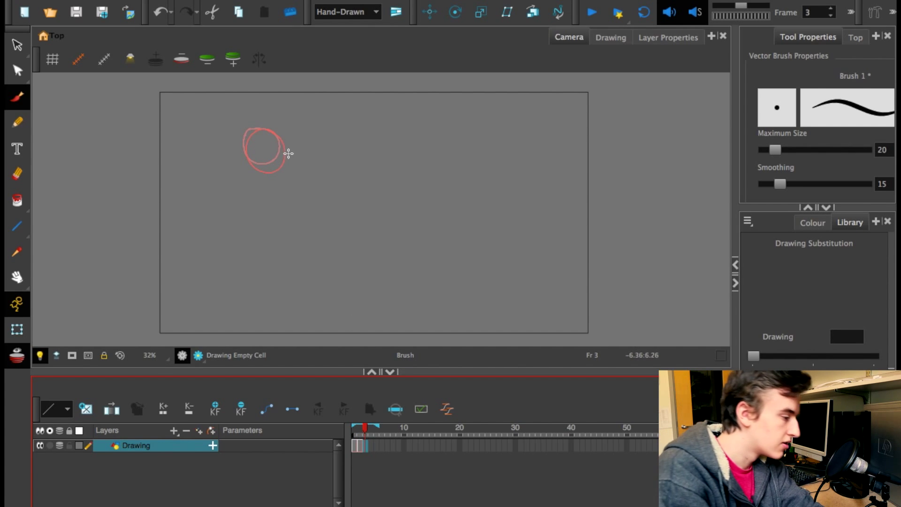
left_click_drag(282, 138, 264, 181)
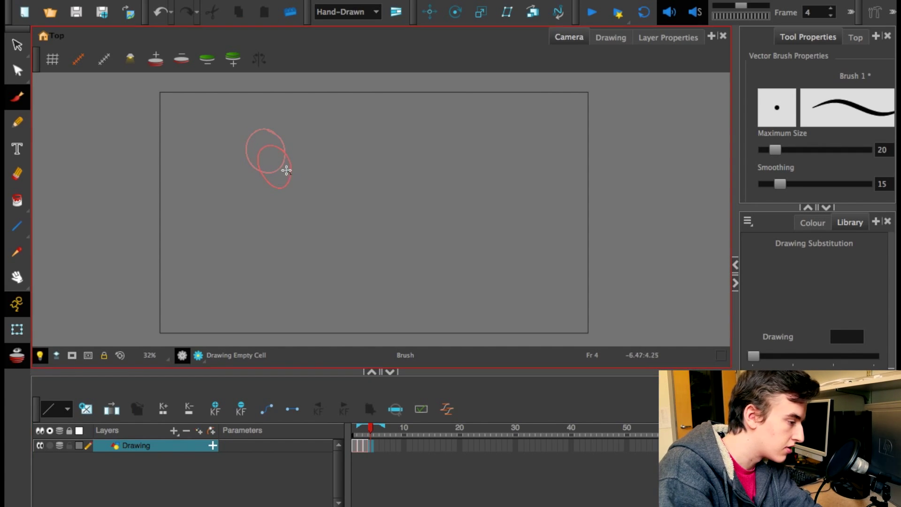
left_click_drag(282, 169, 282, 207)
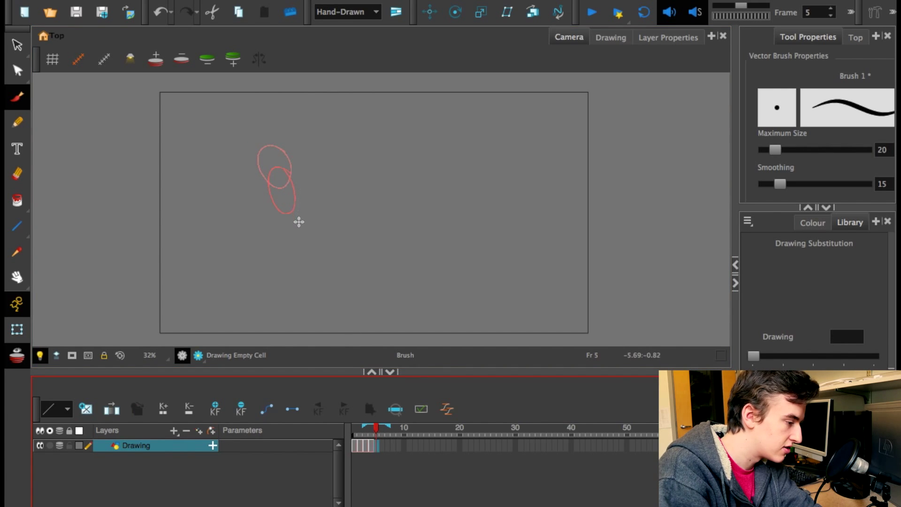
left_click_drag(293, 221, 304, 261)
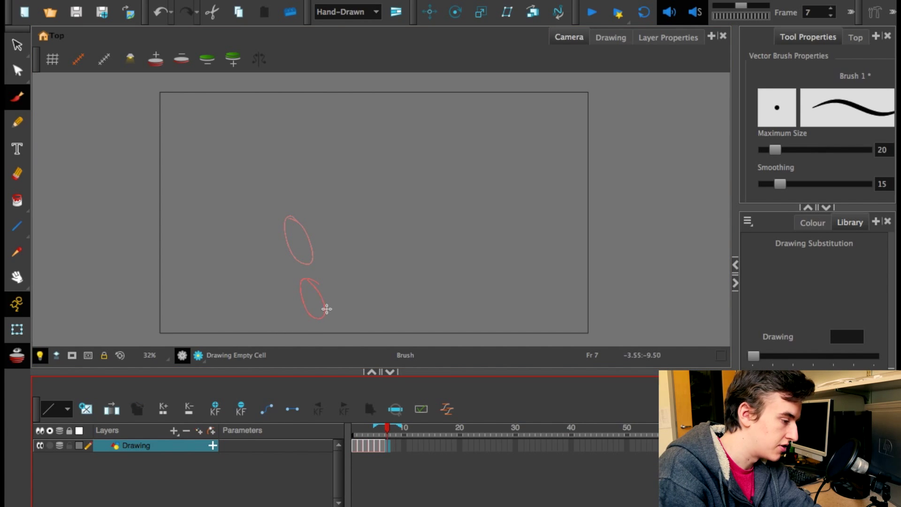
left_click_drag(307, 313, 331, 316)
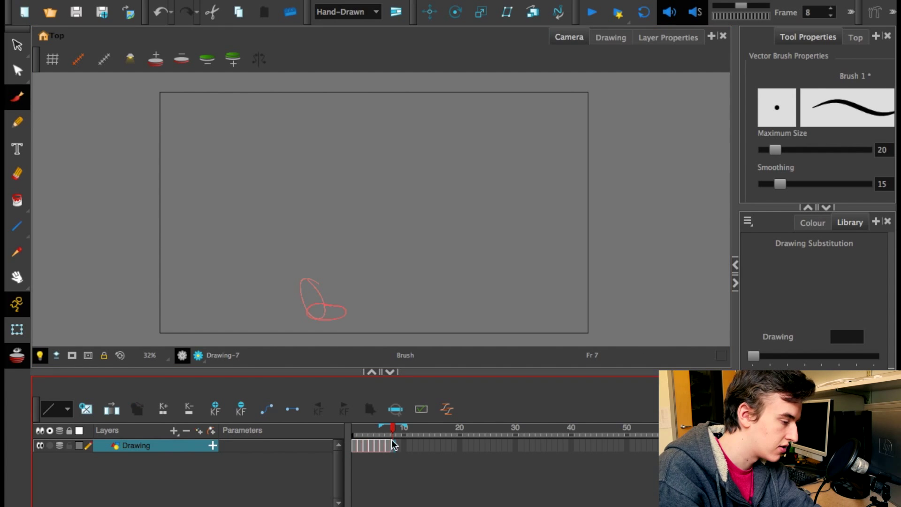
left_click_drag(336, 287, 345, 322)
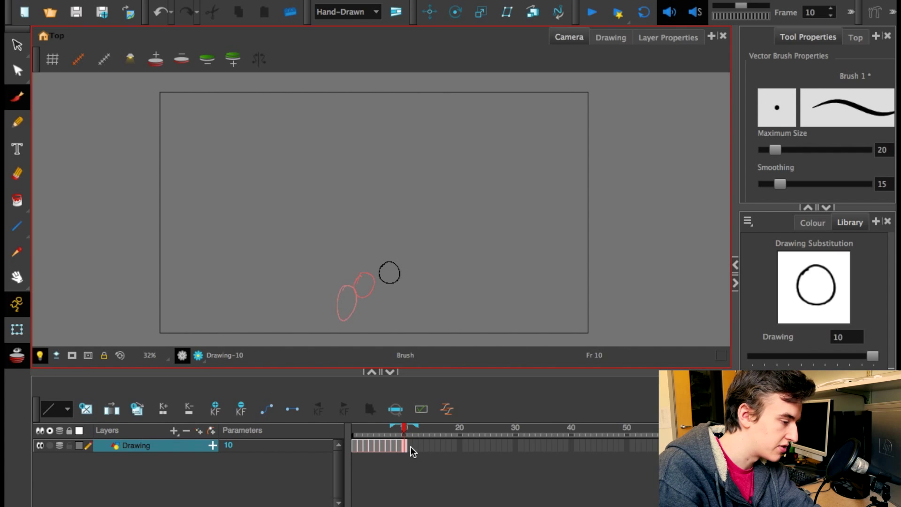
Draw the ball bouncing low toward the right edge across frames 11 to 18
left_click(407, 427)
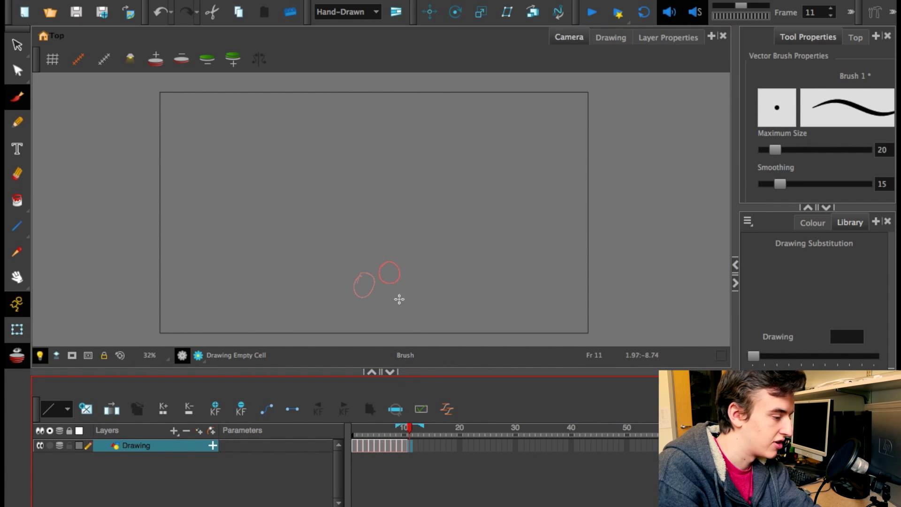
mouse_move(402, 319)
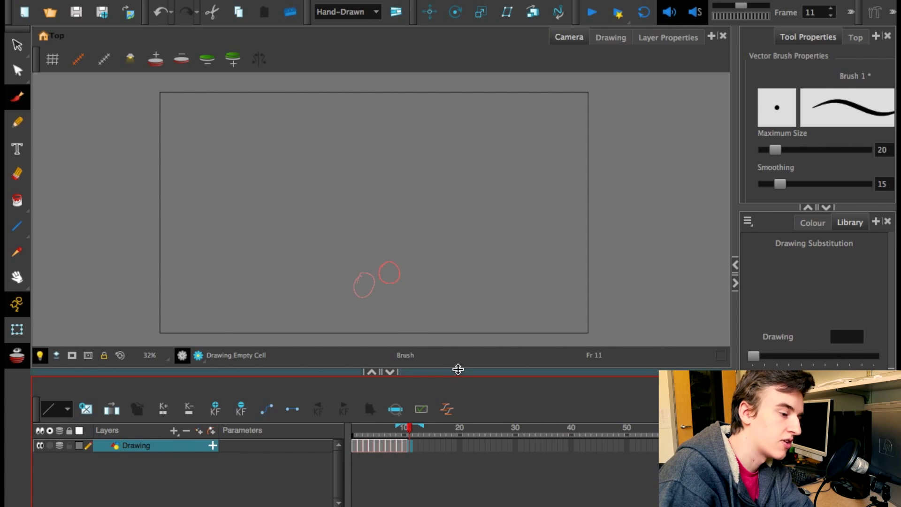
mouse_move(453, 379)
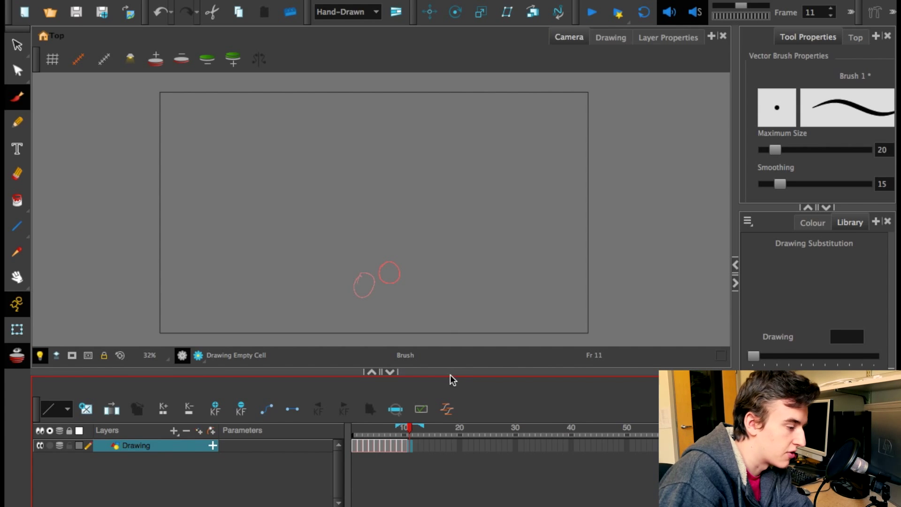
mouse_move(448, 366)
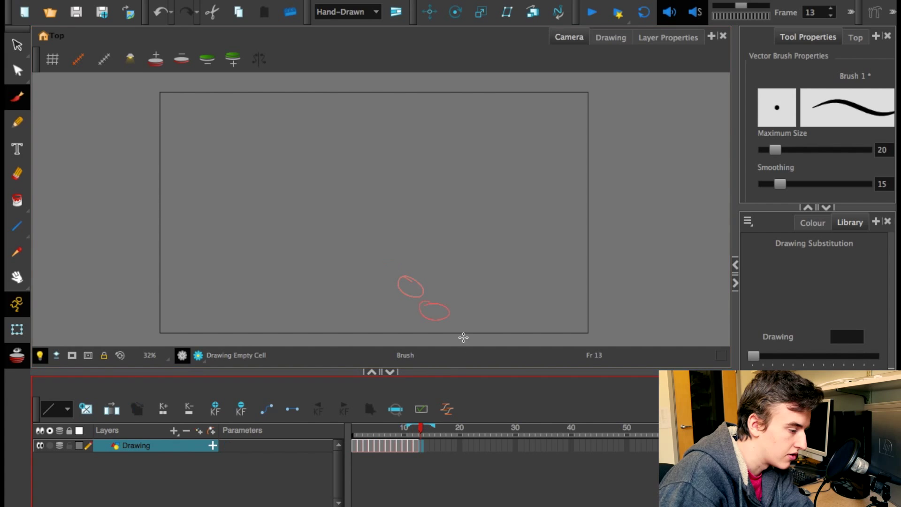
left_click_drag(453, 298, 471, 315)
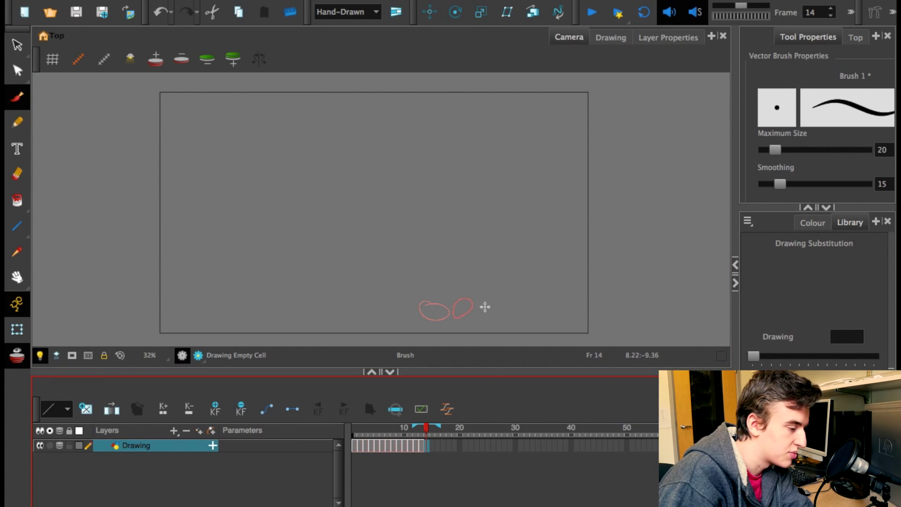
left_click_drag(474, 309, 497, 304)
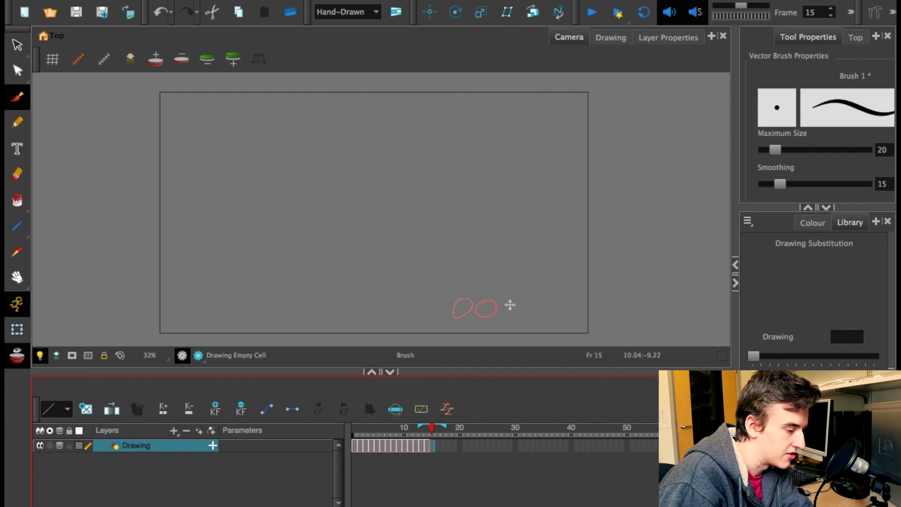
left_click_drag(497, 301, 514, 319)
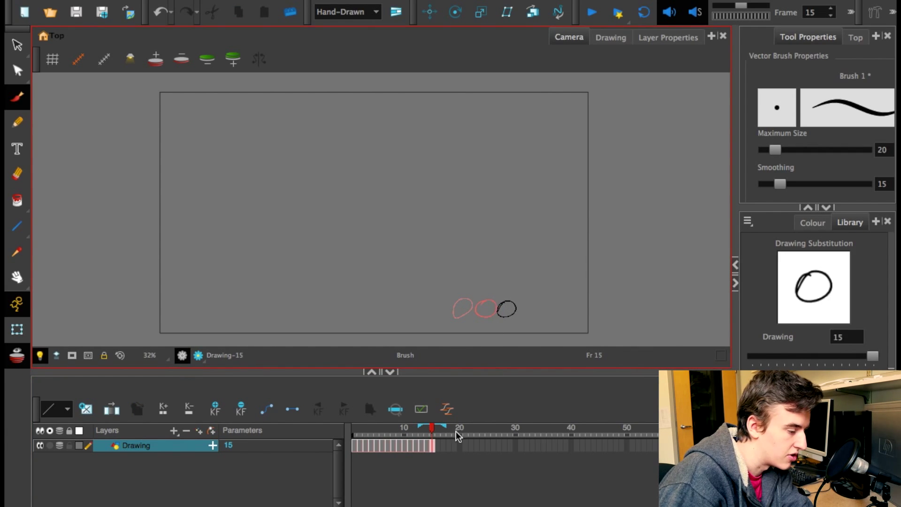
left_click(436, 427)
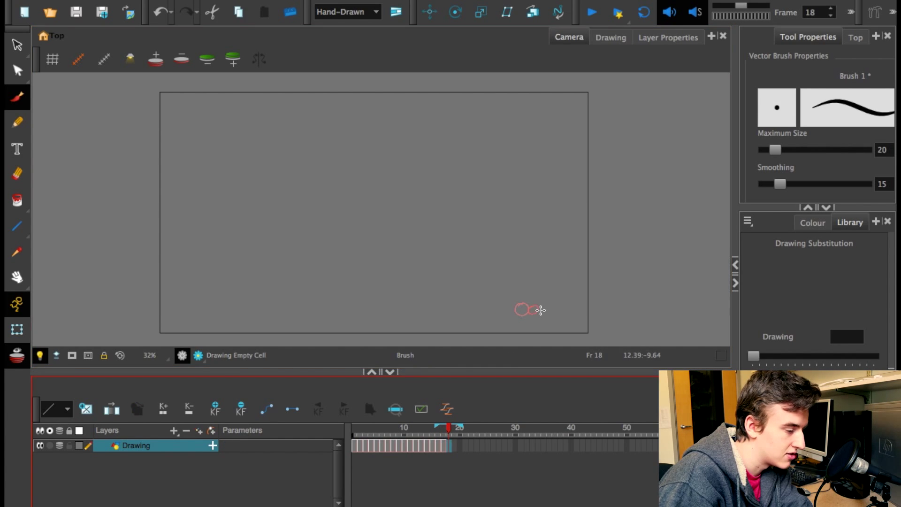
Check the final drawing on frame 18, then return to frame 1
left_click(450, 446)
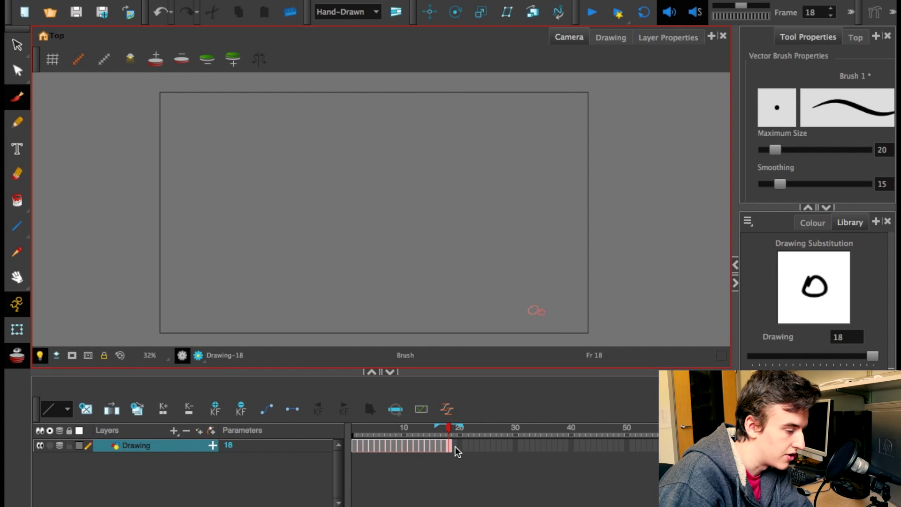
left_click(455, 428)
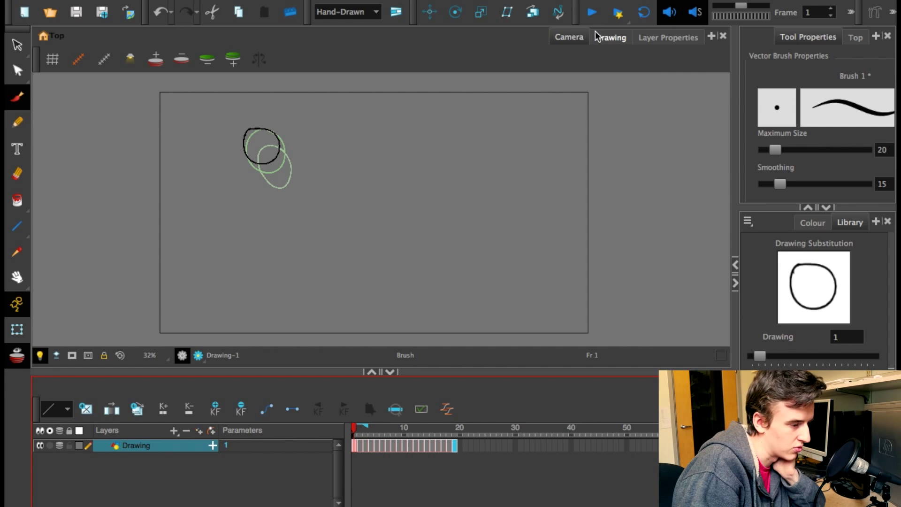
mouse_move(579, 53)
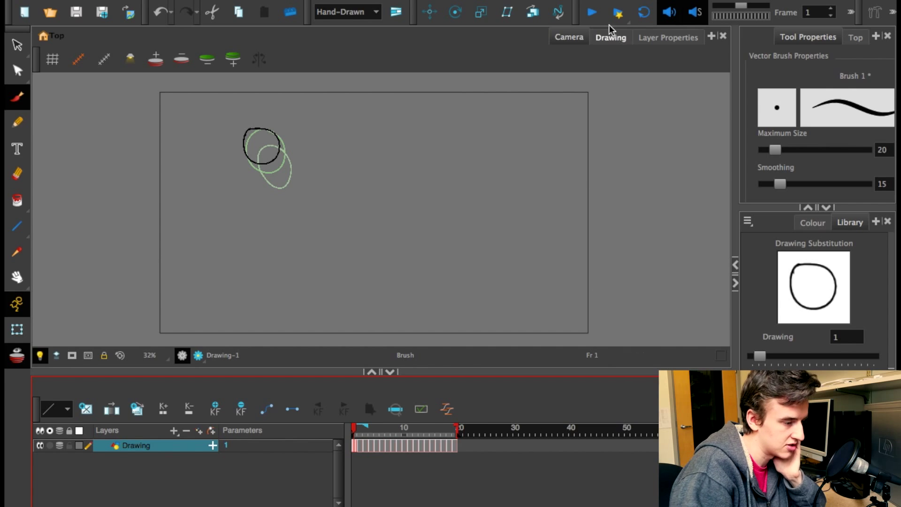
Play the animation forward to frame 19, twice
left_click(591, 11)
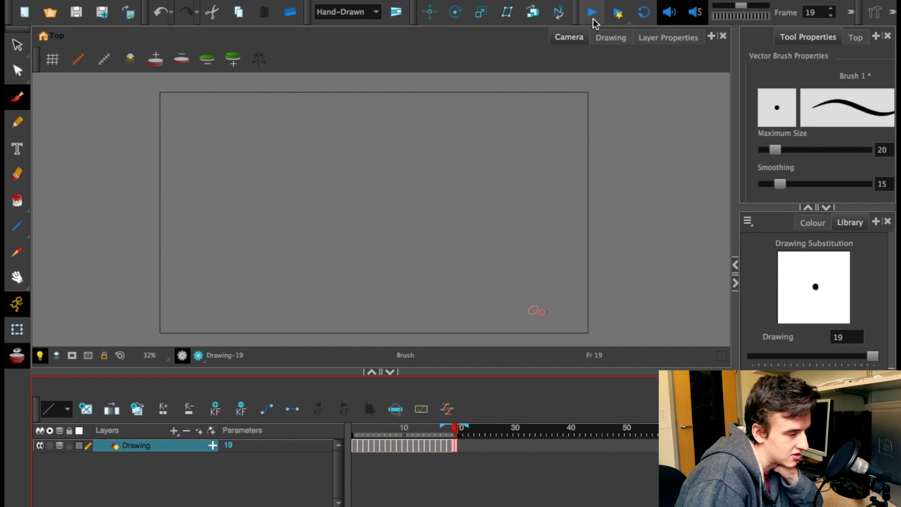
mouse_move(592, 11)
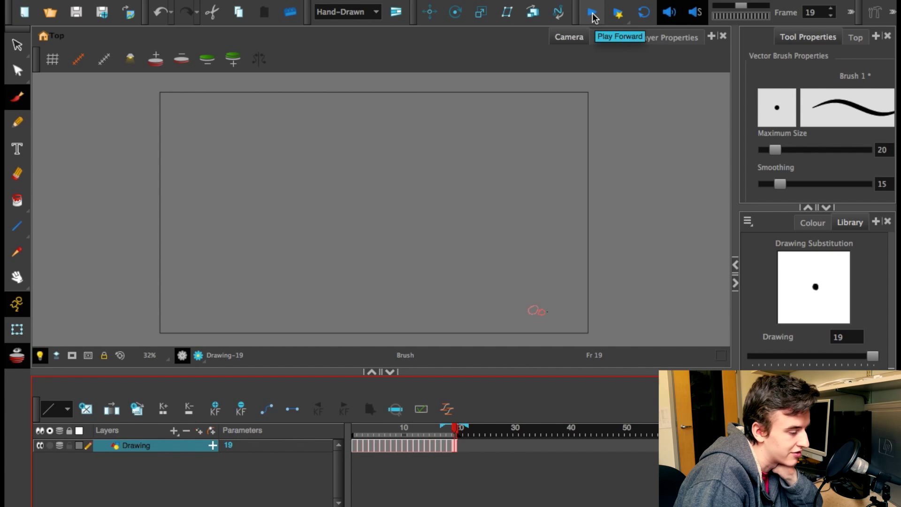
left_click(591, 11)
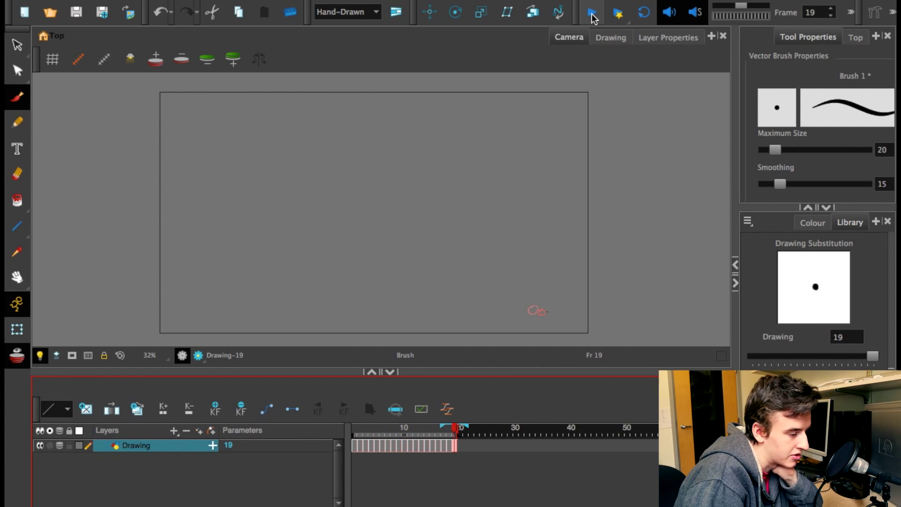
mouse_move(591, 13)
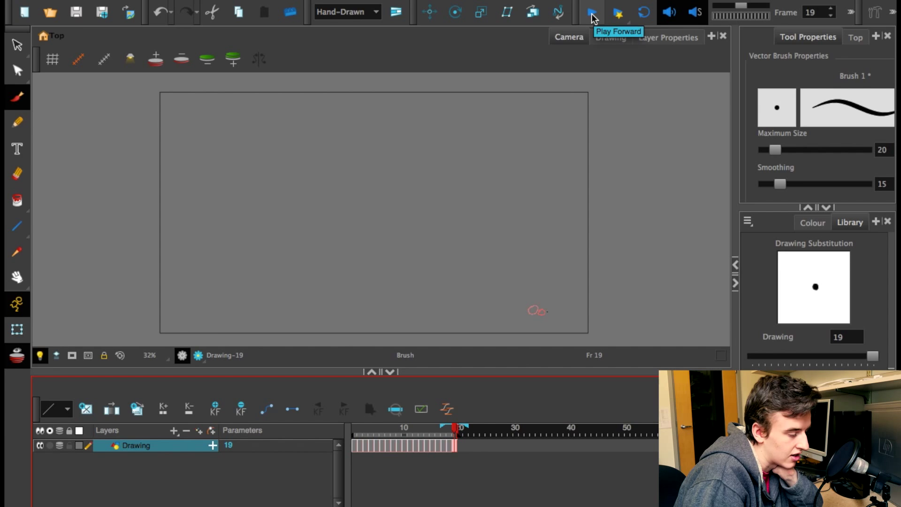
mouse_move(413, 439)
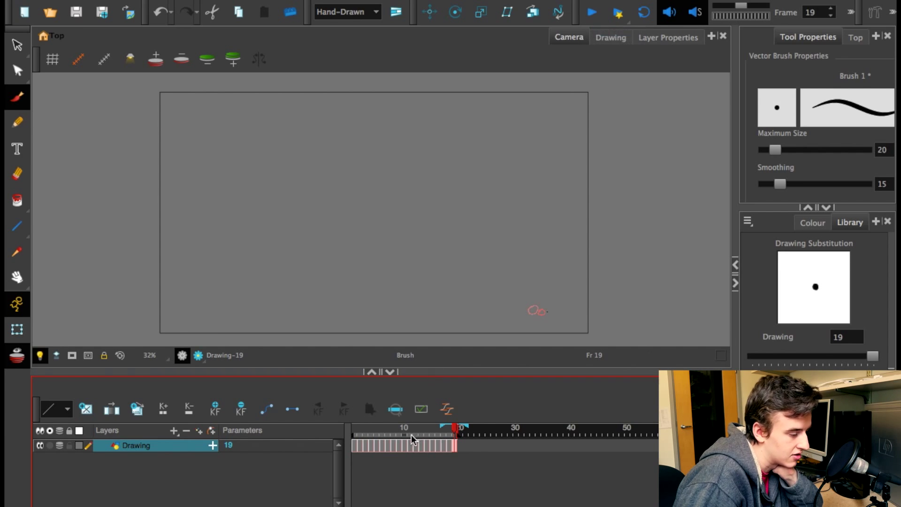
Jump to frame 10 and brush-write 'Be sure' across the top of the drawing
left_click(399, 428)
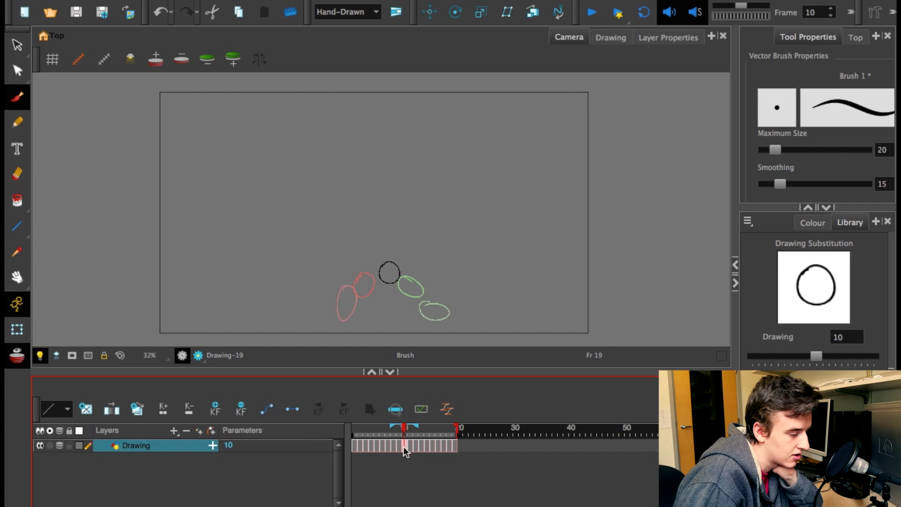
left_click(395, 428)
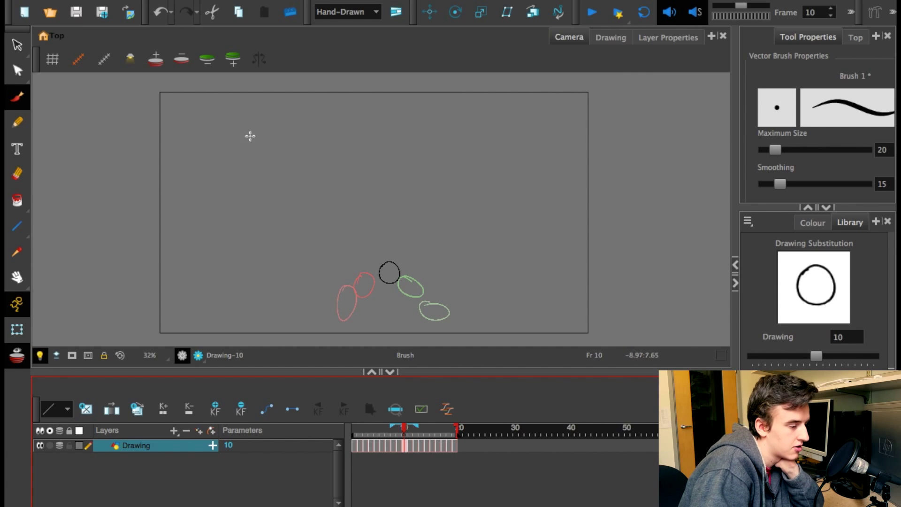
mouse_move(234, 134)
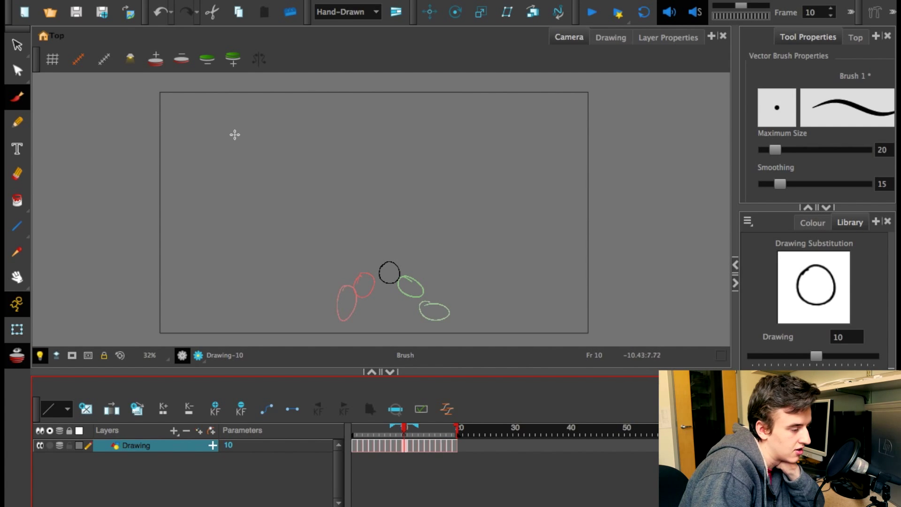
left_click_drag(230, 124, 252, 159)
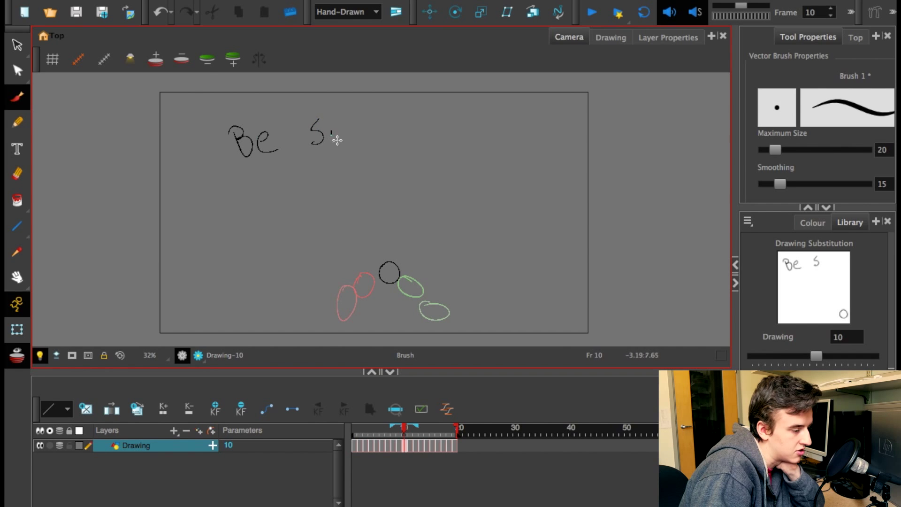
left_click_drag(330, 138, 379, 129)
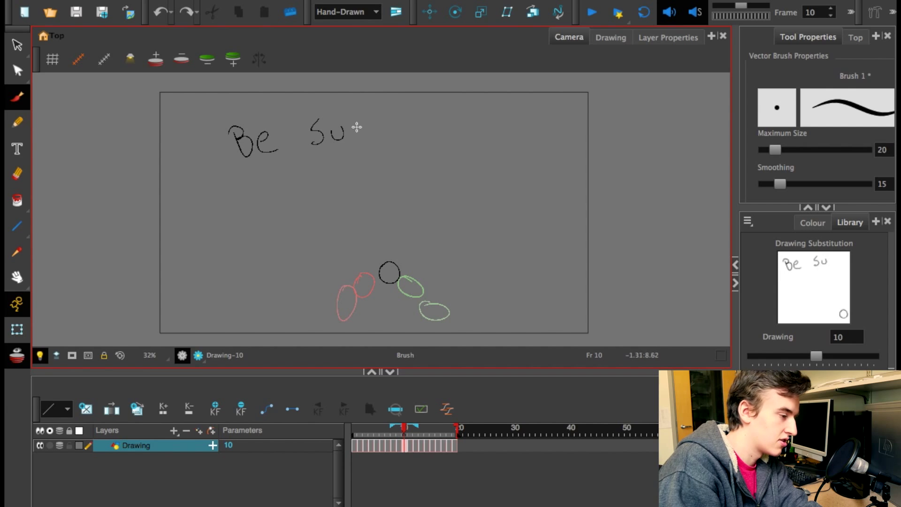
left_click_drag(345, 123, 391, 120)
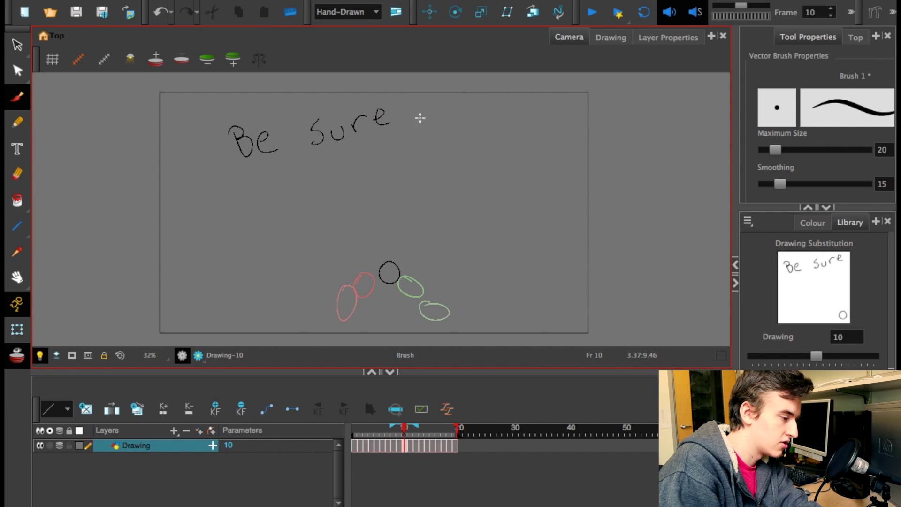
Continue the handwriting with 'to drink your Ovaltine!' above the ball
left_click_drag(416, 118, 451, 136)
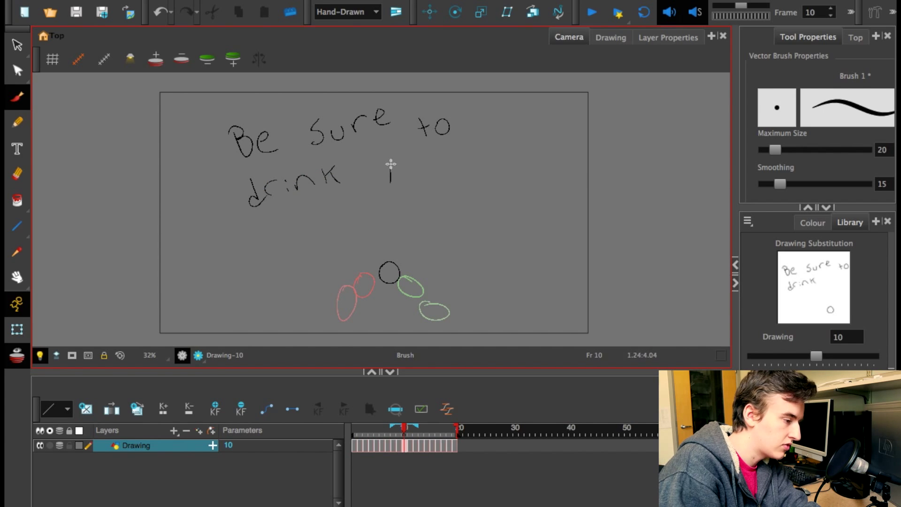
left_click_drag(374, 167, 456, 156)
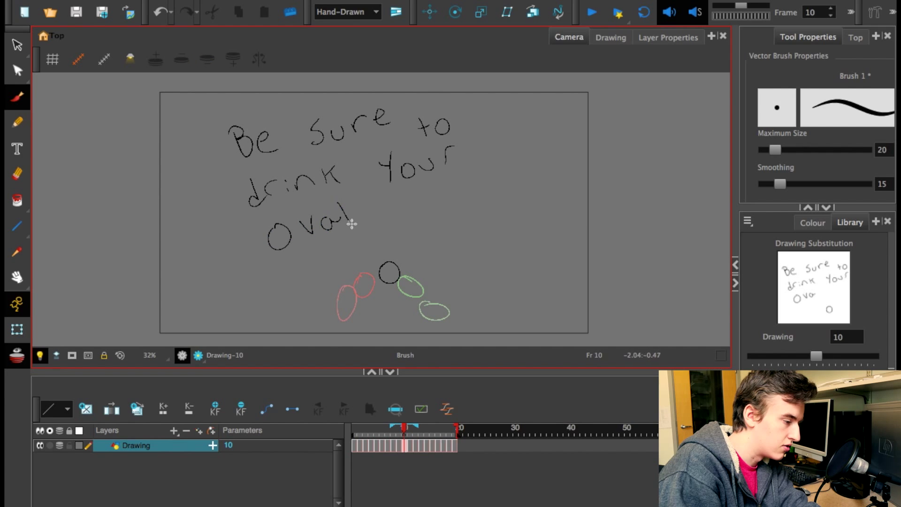
left_click_drag(359, 216, 408, 198)
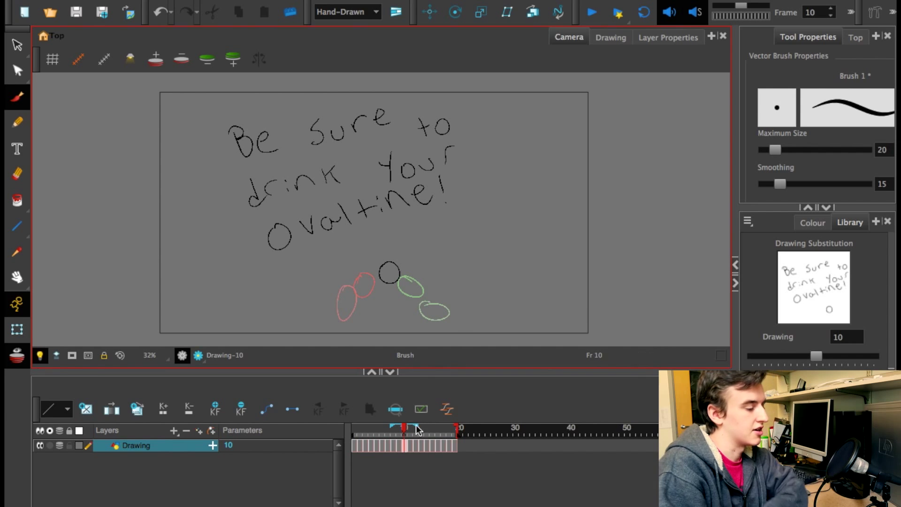
Return to frame 1 and play the bouncing-ball animation forward twice through frame 19
left_click(415, 432)
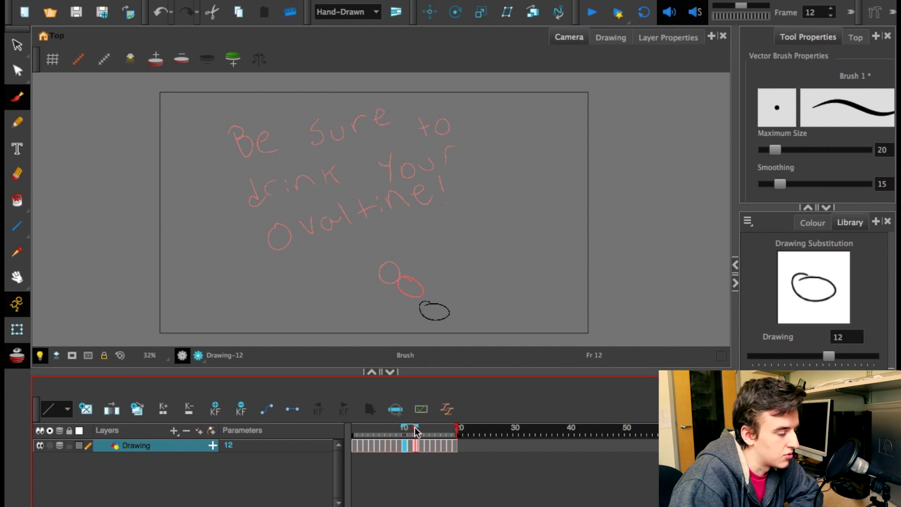
left_click(397, 428)
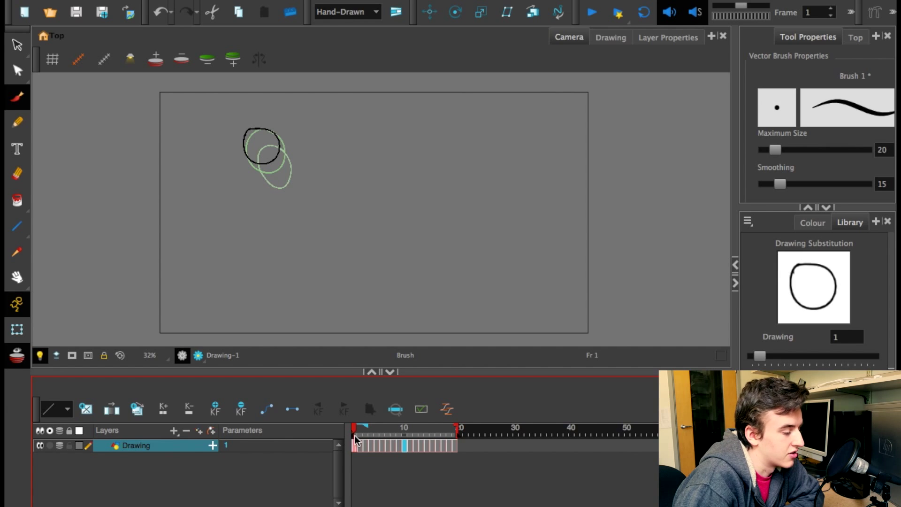
left_click(416, 428)
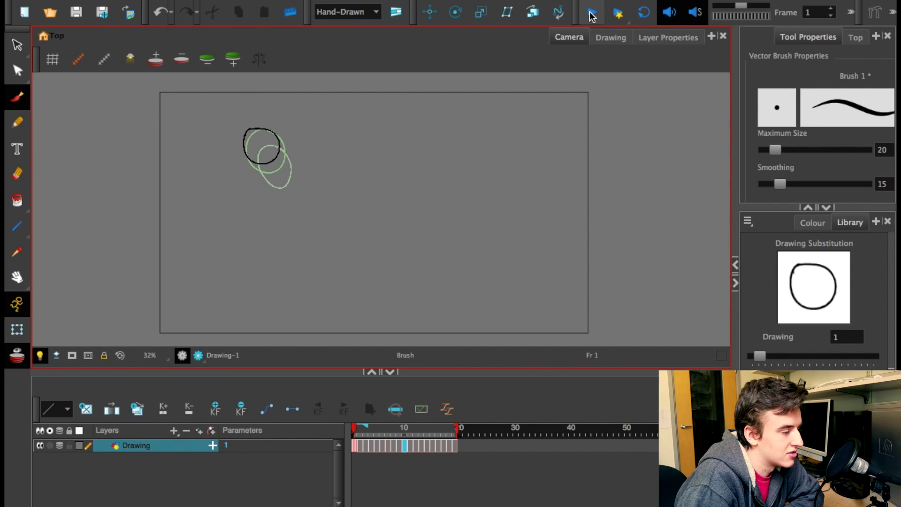
left_click(590, 11)
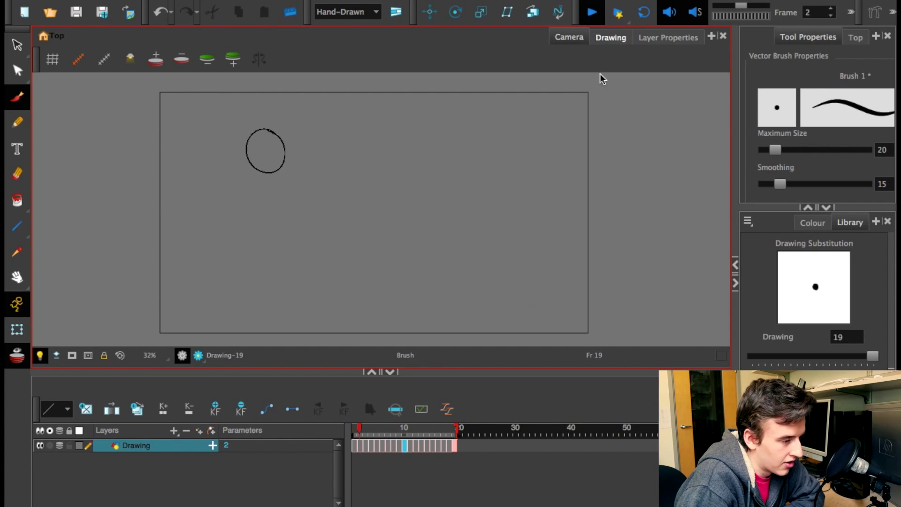
left_click(591, 11)
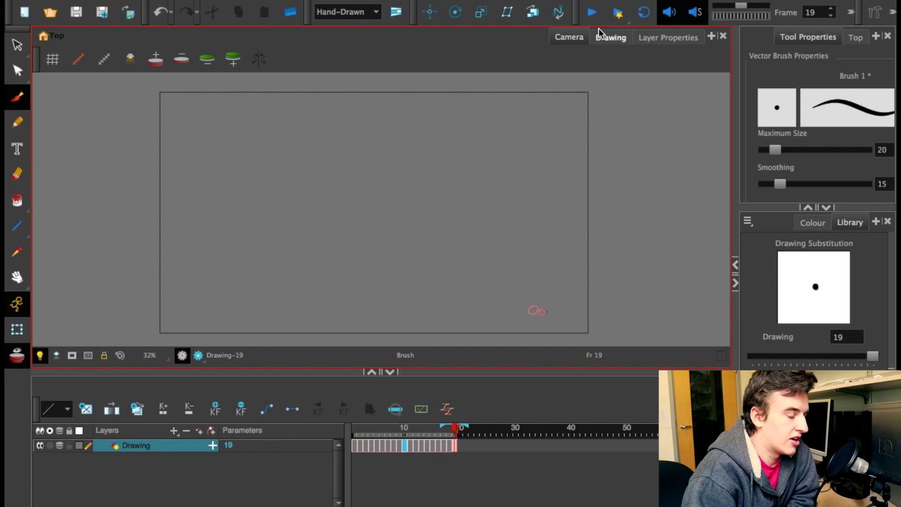
mouse_move(602, 33)
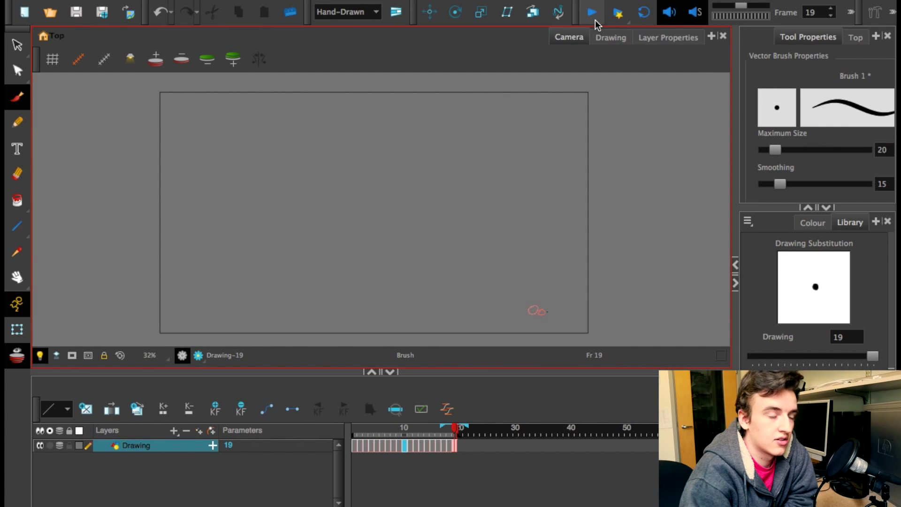
mouse_move(591, 11)
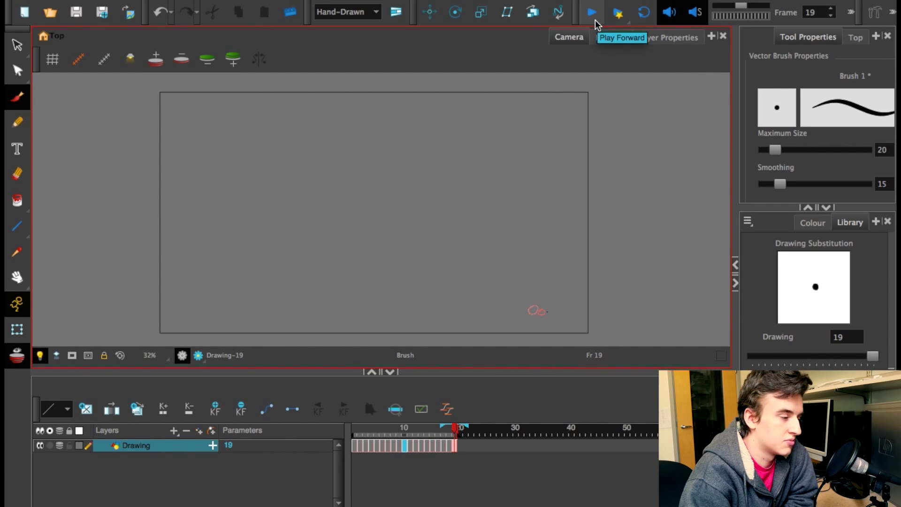
mouse_move(587, 24)
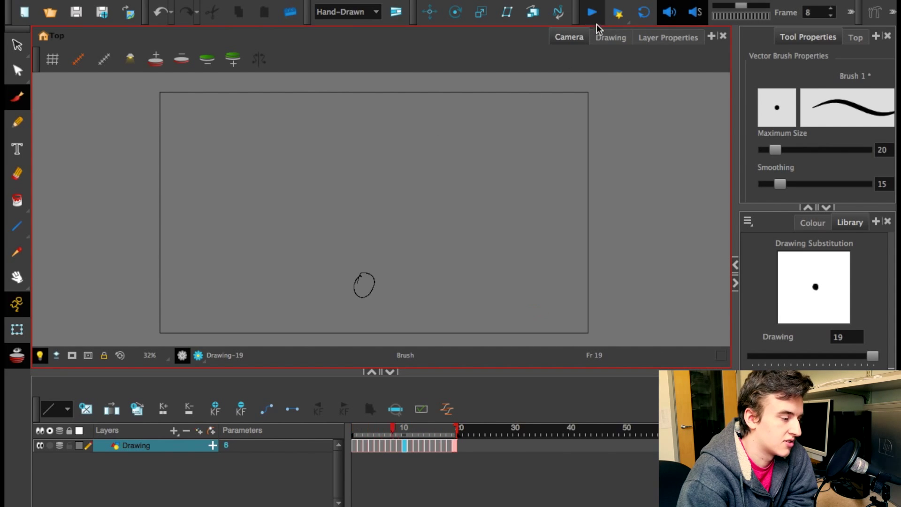
Play the finished animation forward once more until it stops on frame 19
left_click(591, 11)
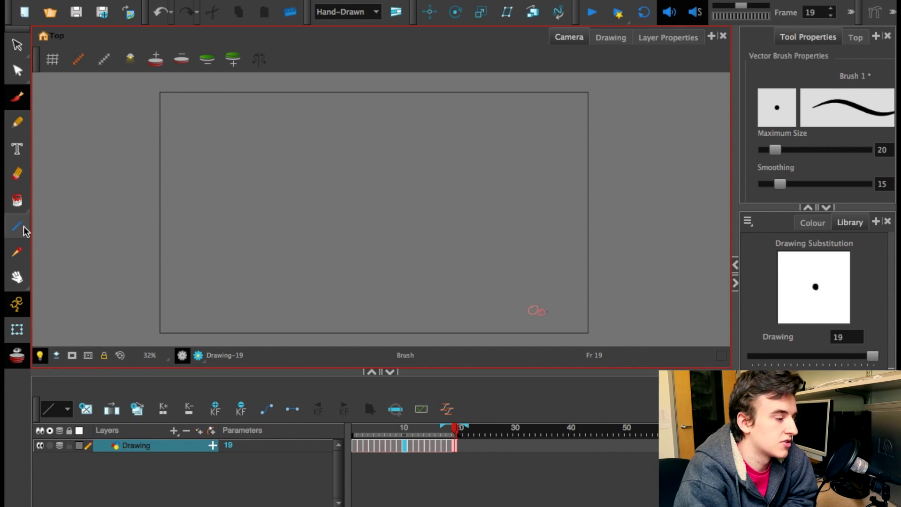
mouse_move(414, 468)
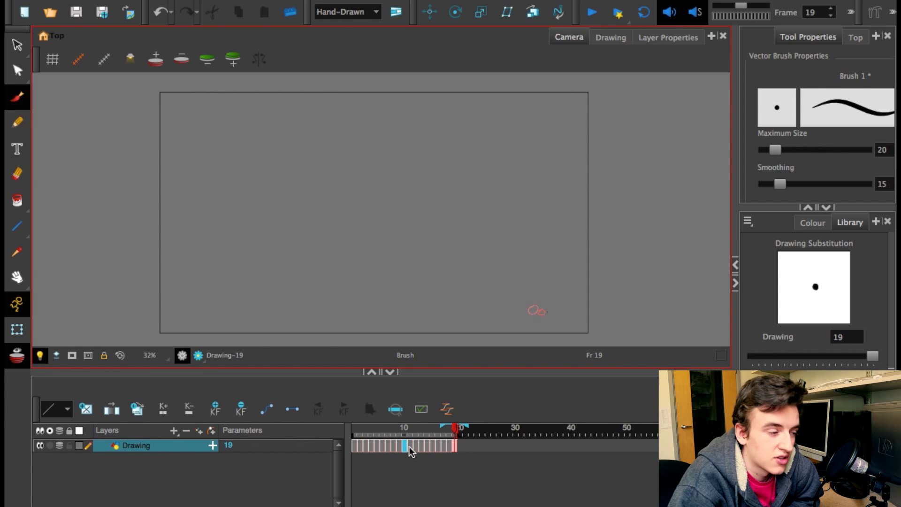
mouse_move(410, 445)
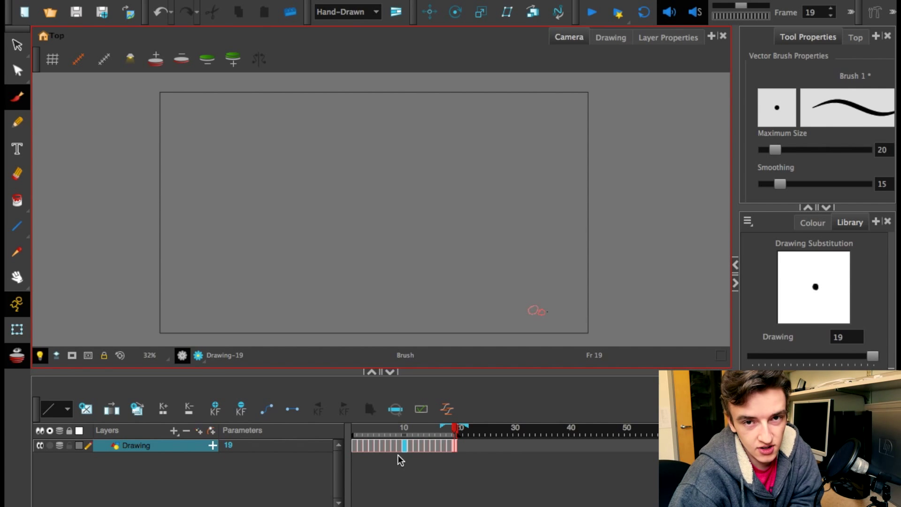
mouse_move(406, 477)
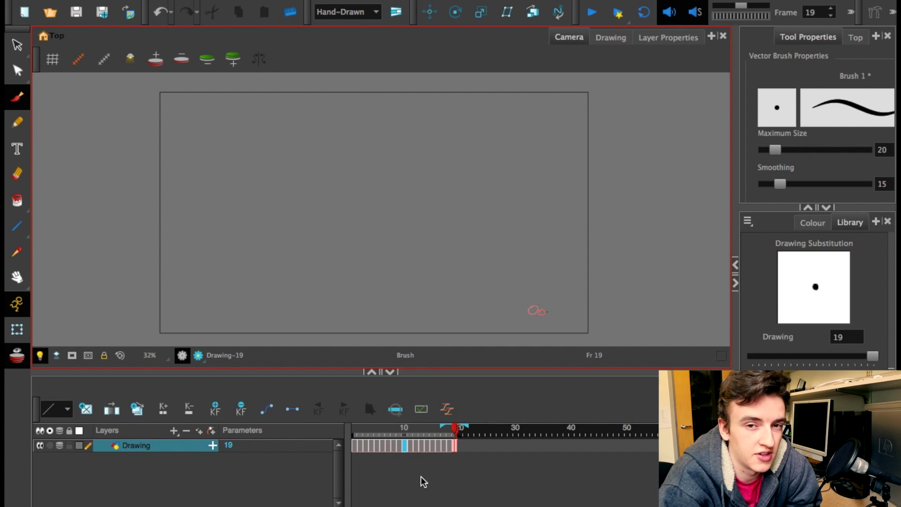
mouse_move(412, 468)
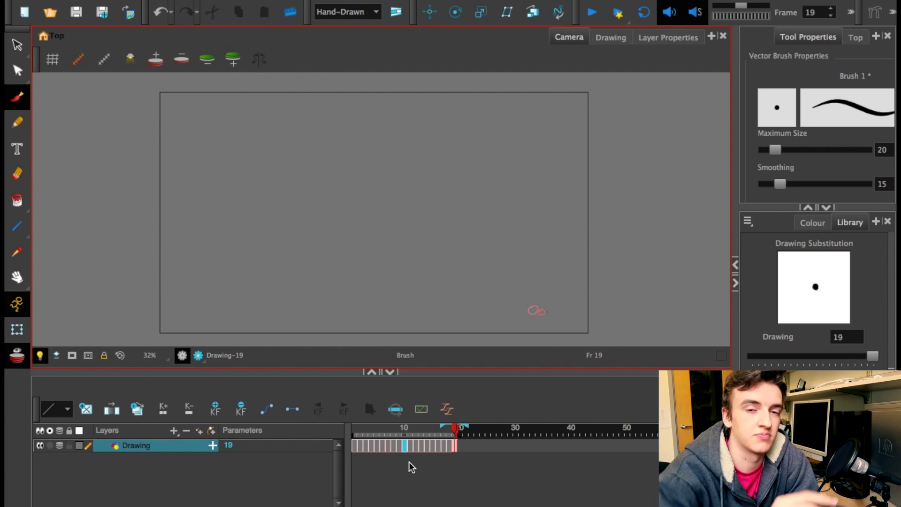